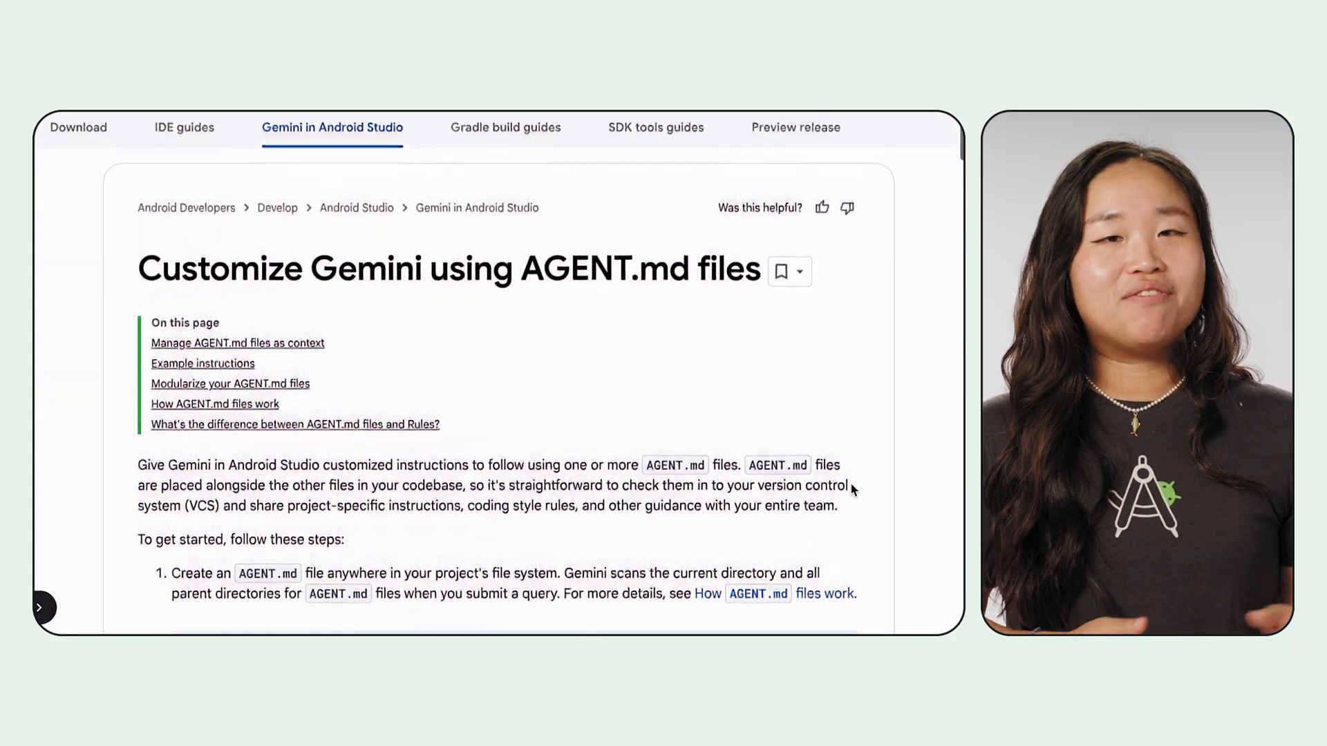
Step: Attach the design mock PNGs from chat-app-mocks to the Gemini chat-app prompt and send it
scroll("down", 3)
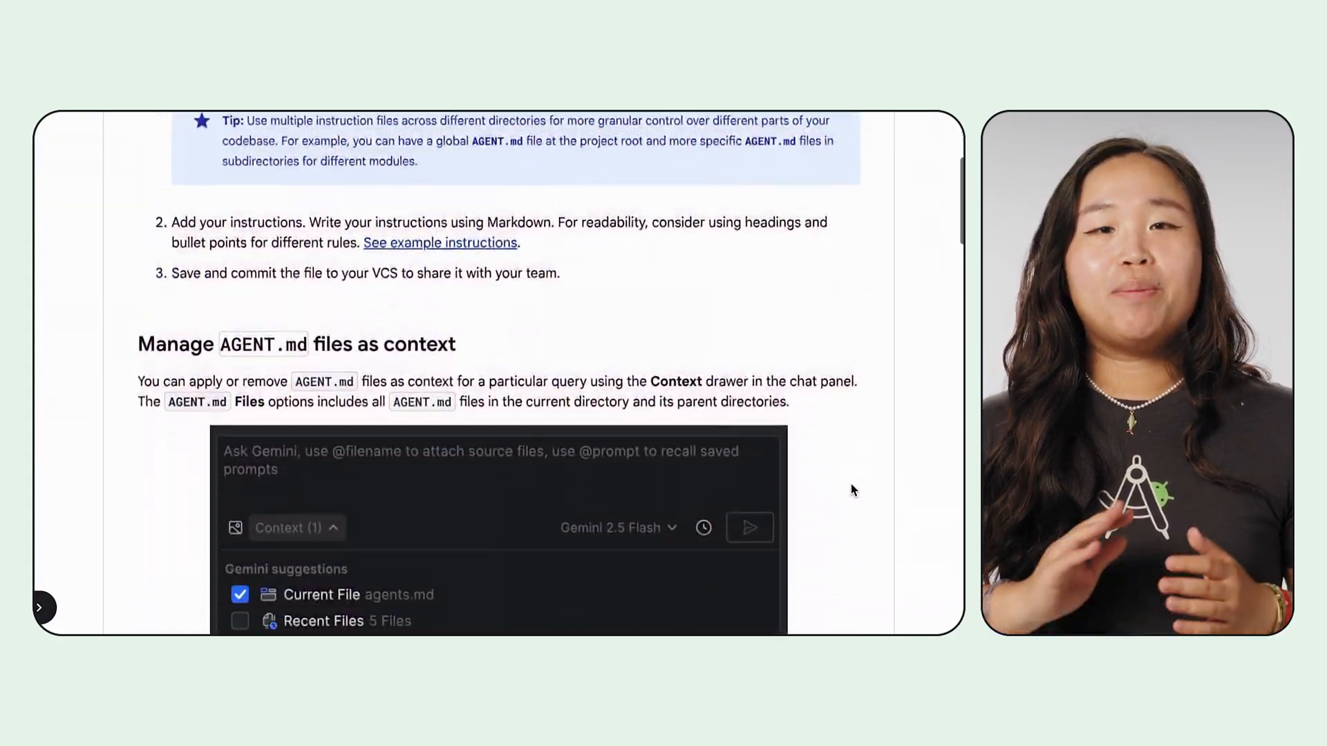
scroll("down", 3)
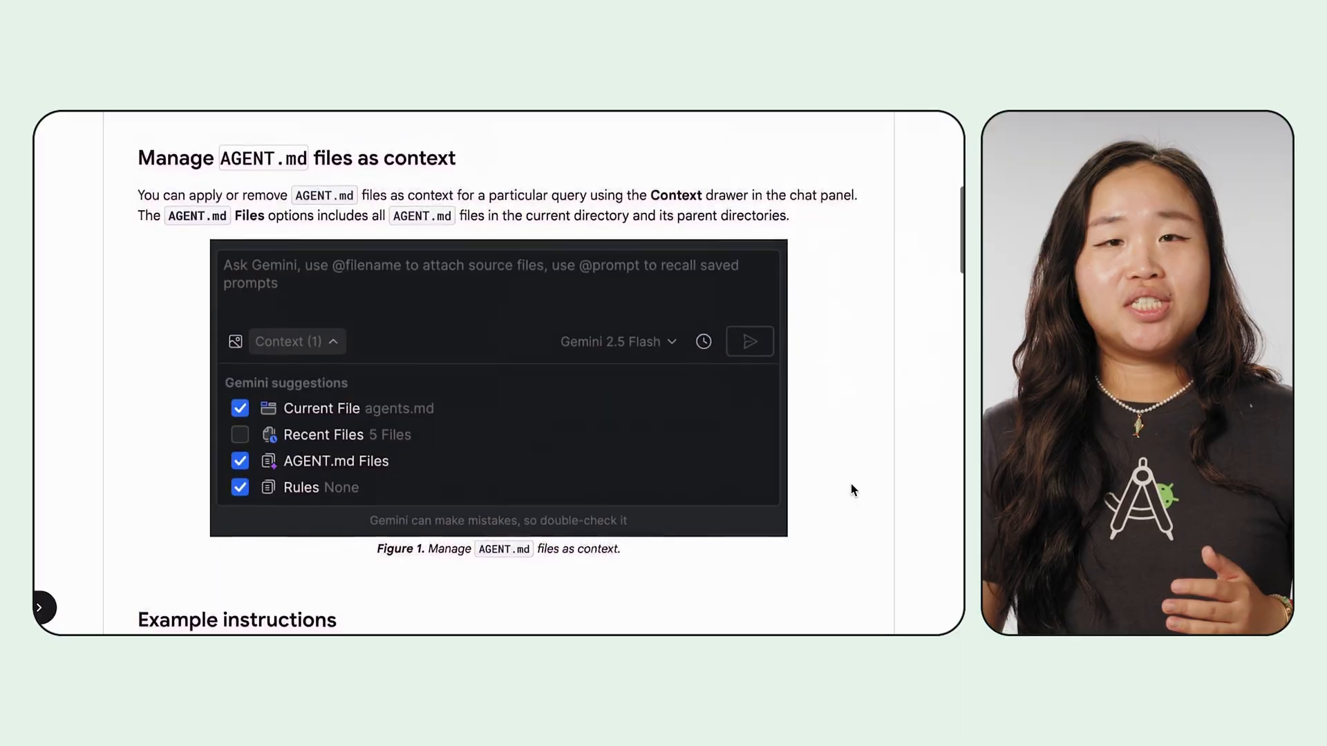
scroll("down", 3)
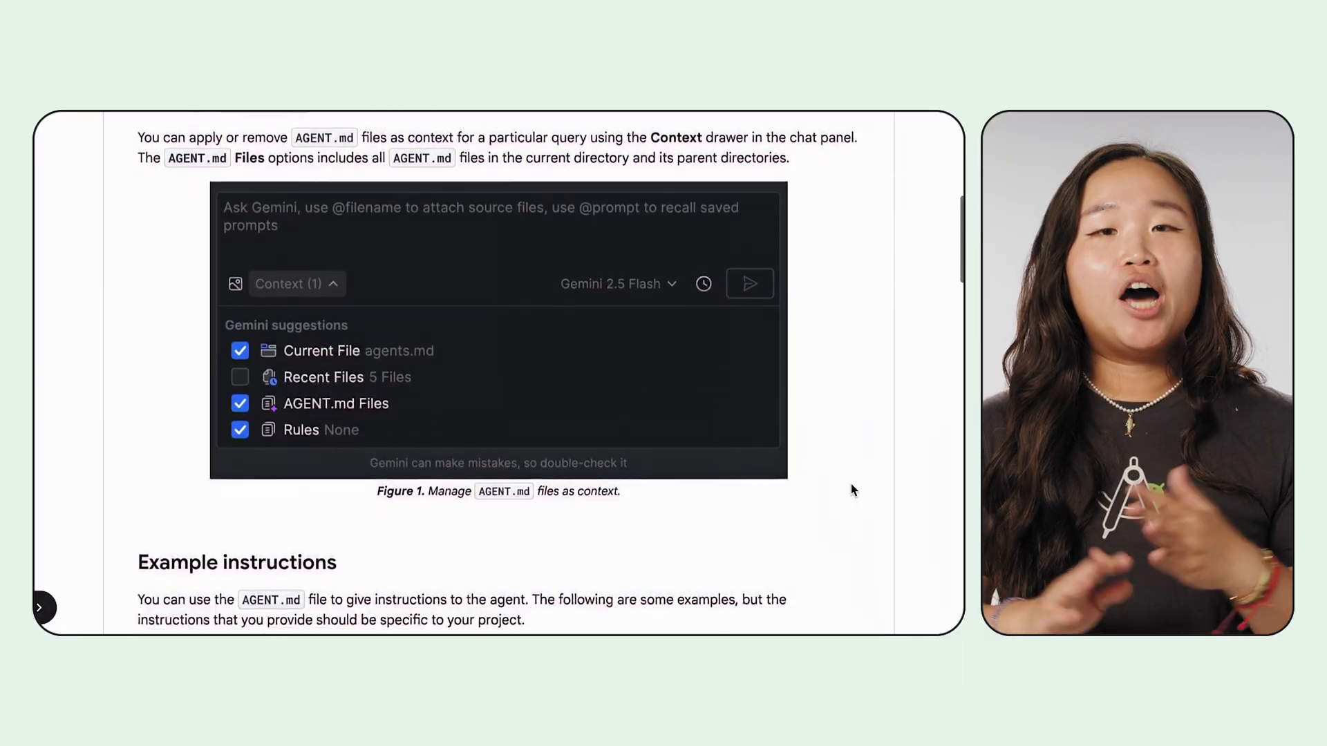
scroll("down", 3)
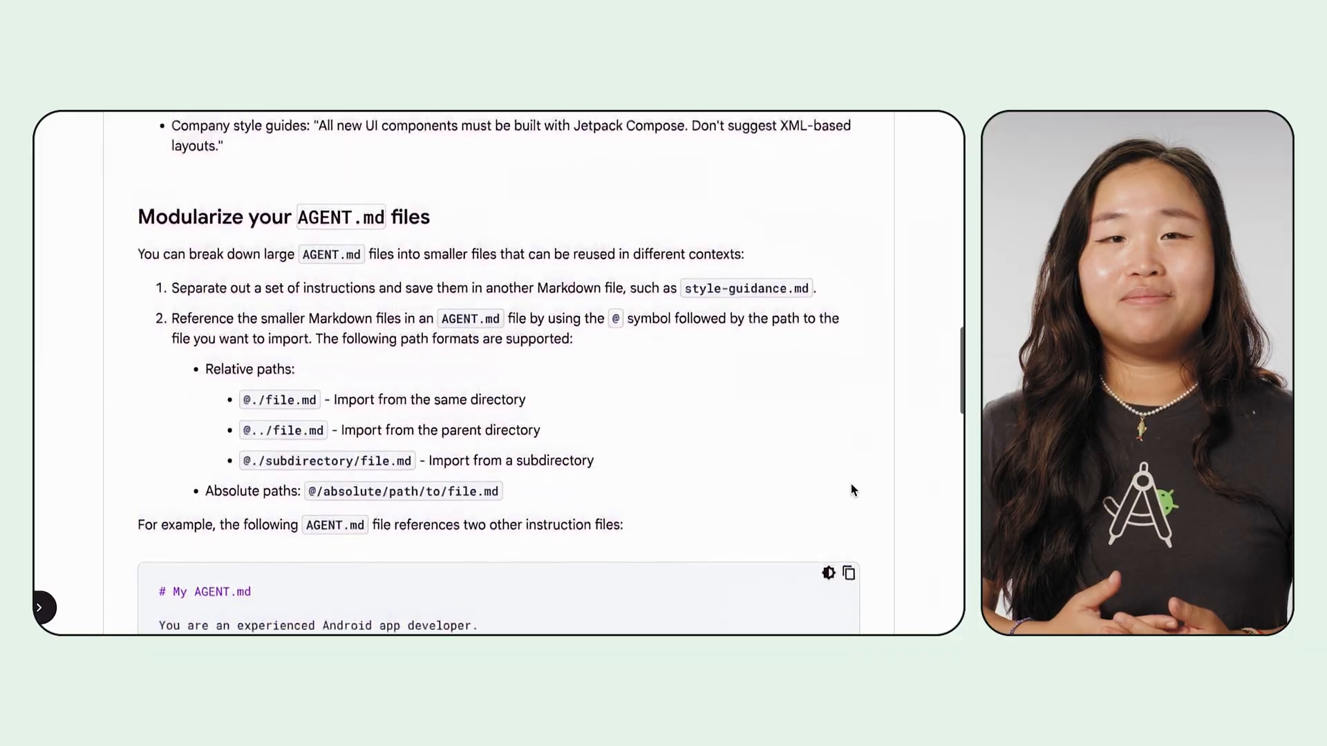
scroll("down", 3)
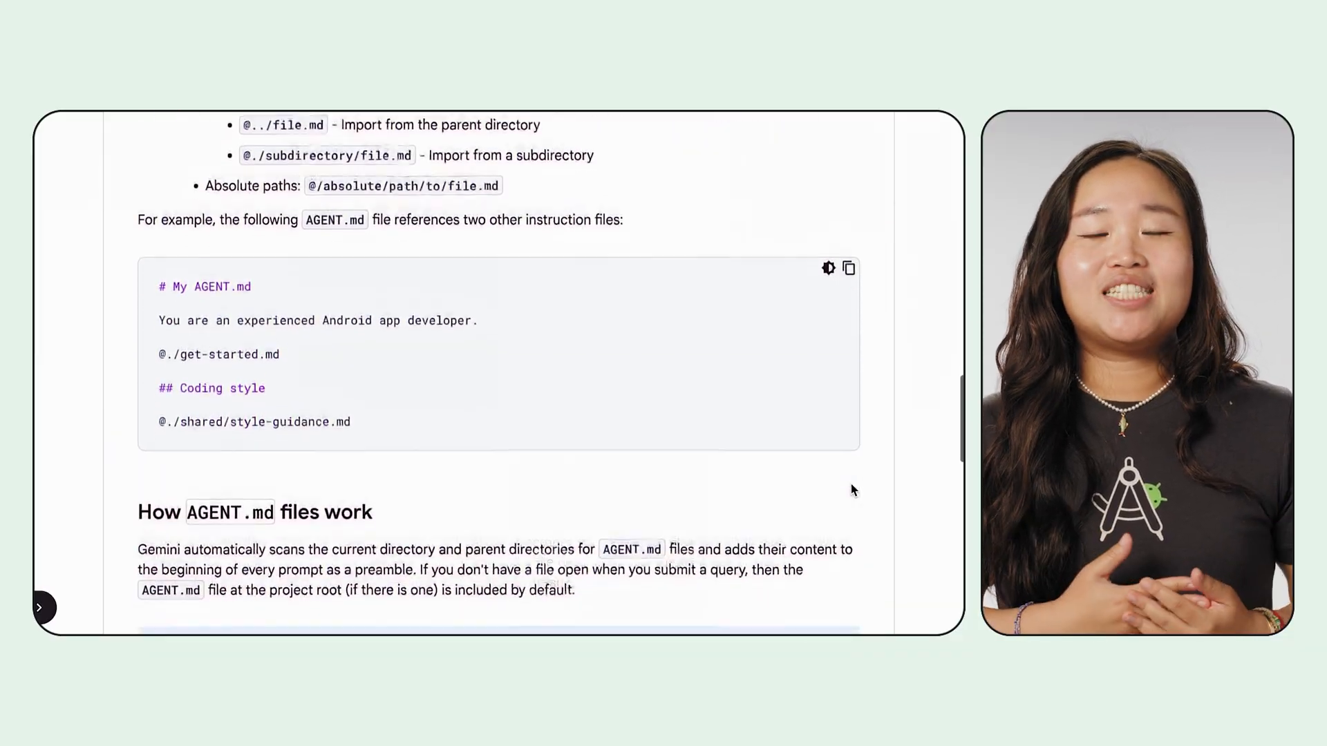
scroll("down", 3)
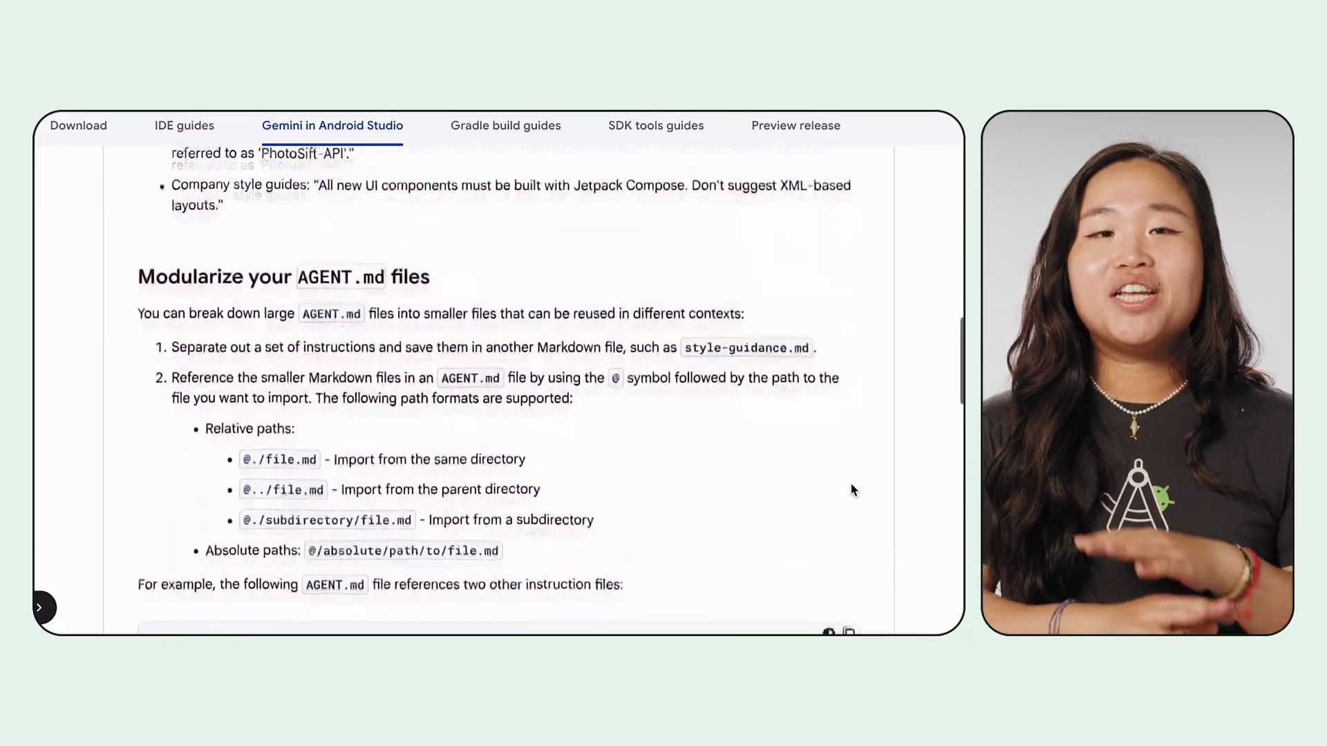
scroll("down", 3)
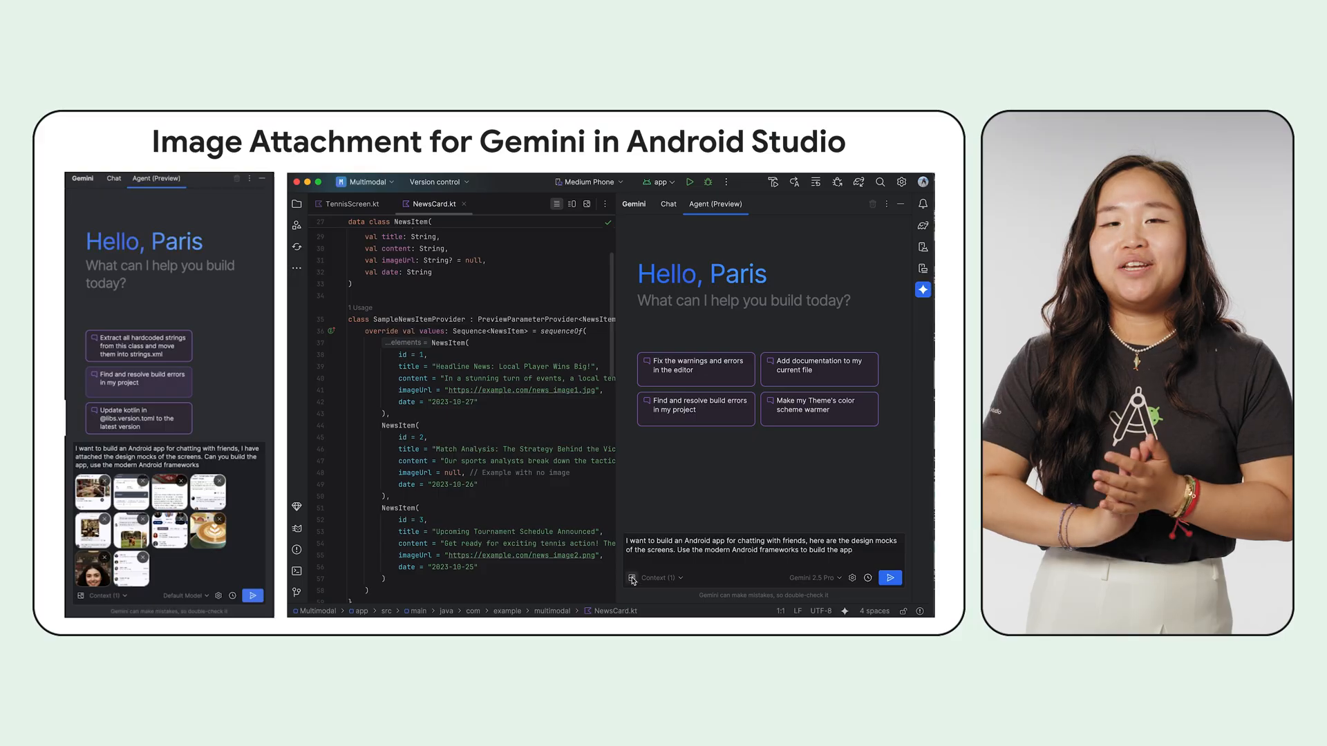
left_click(632, 577)
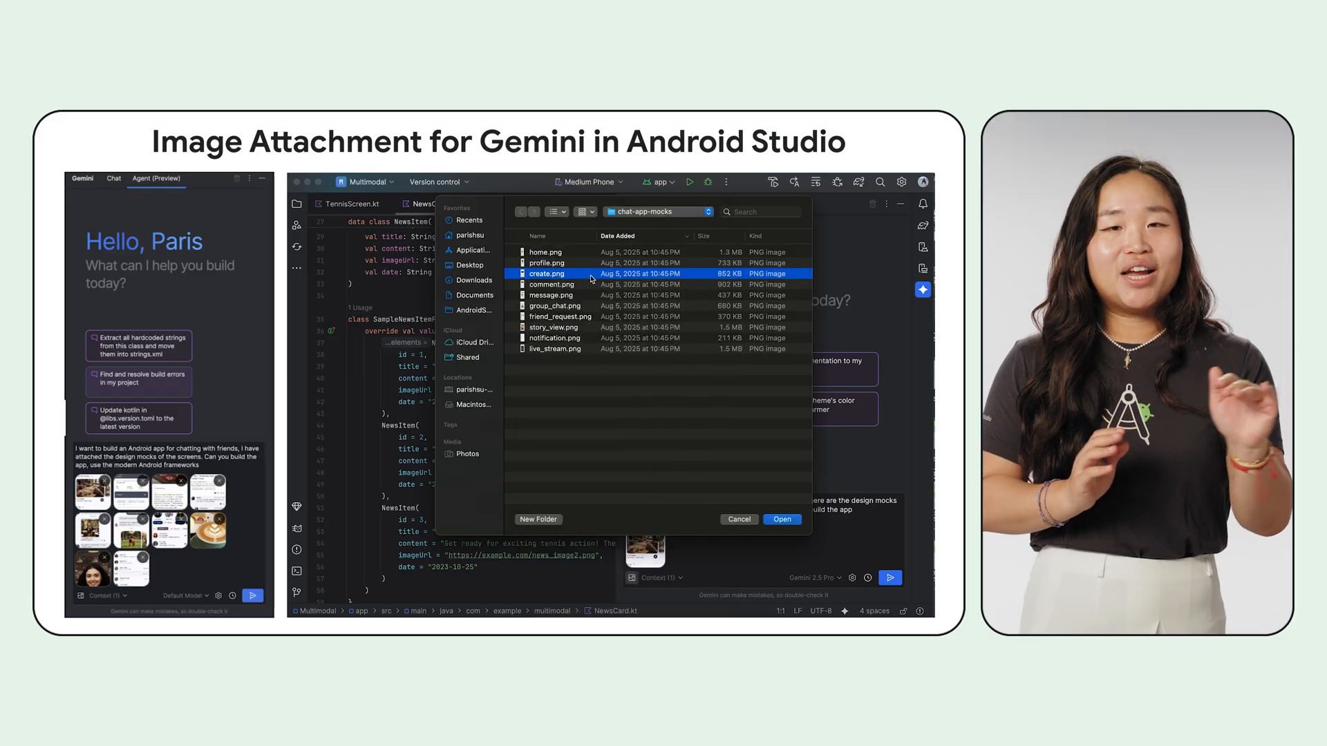
left_click(782, 519)
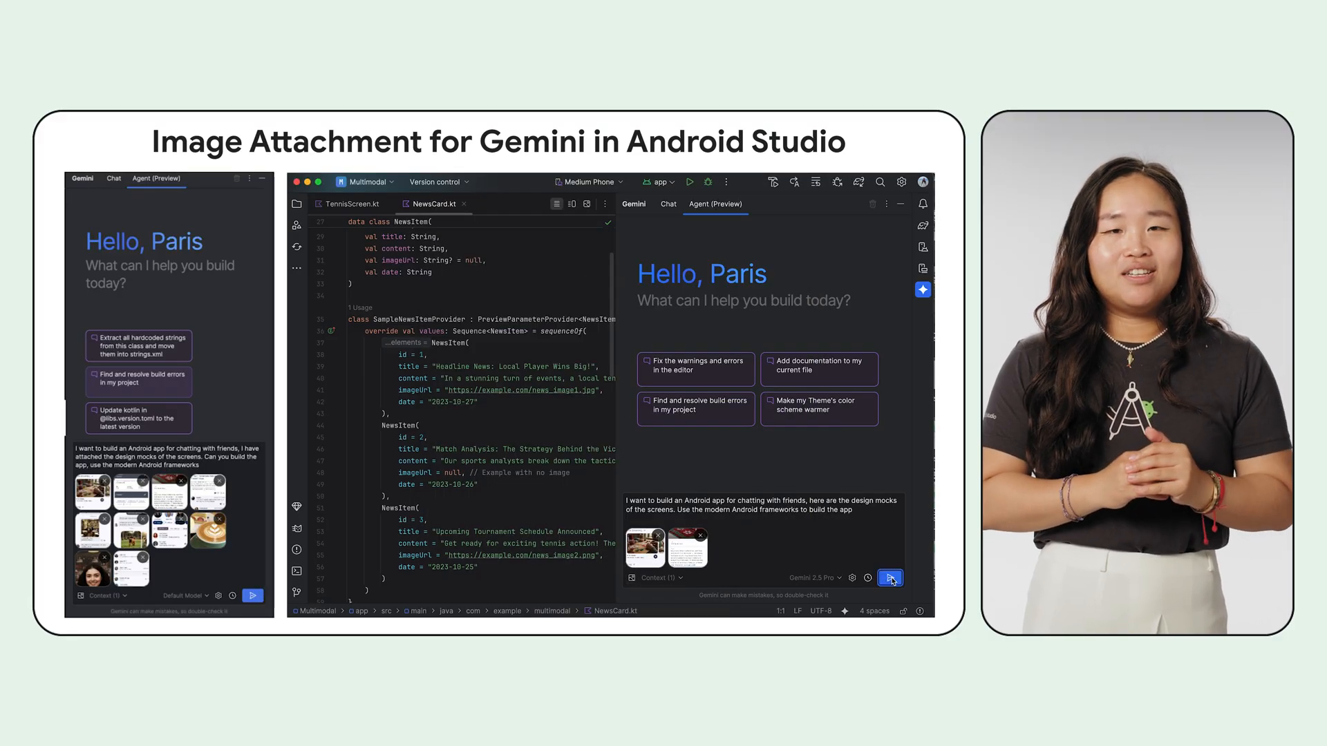
left_click(889, 578)
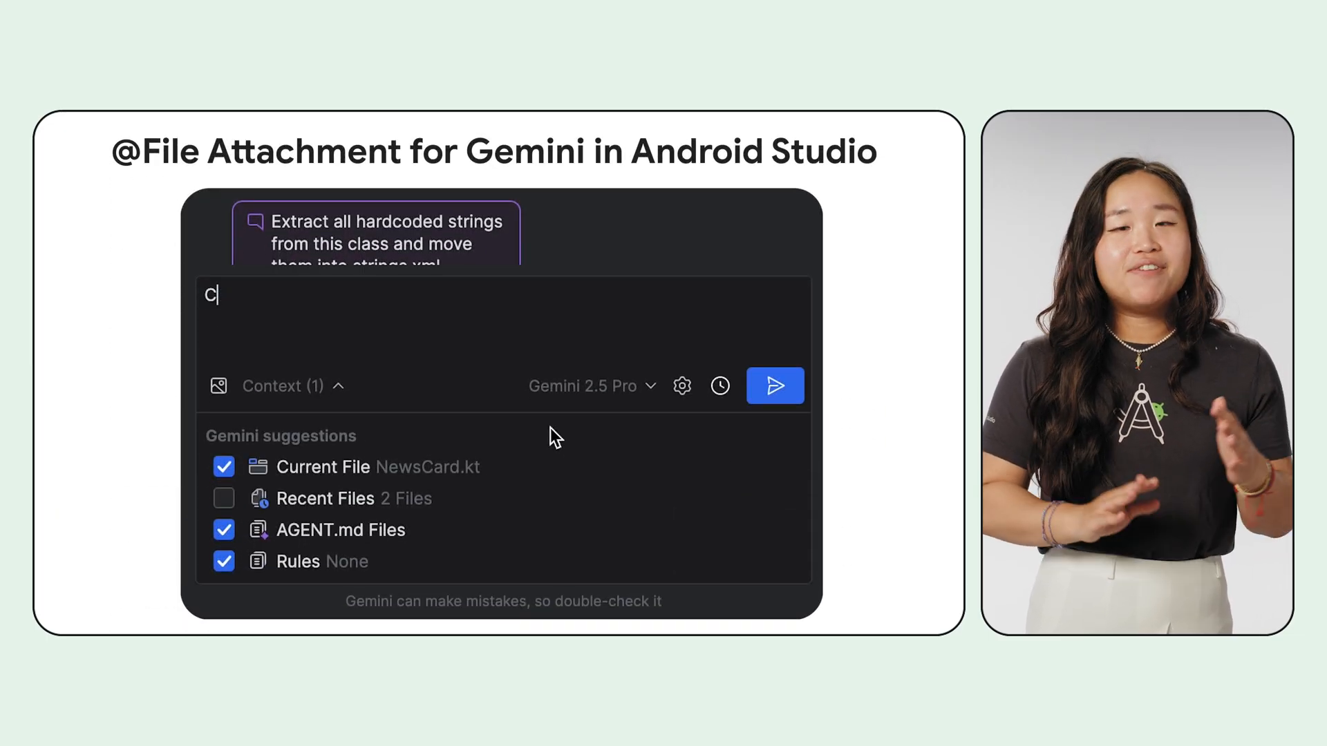
type("reate a new si")
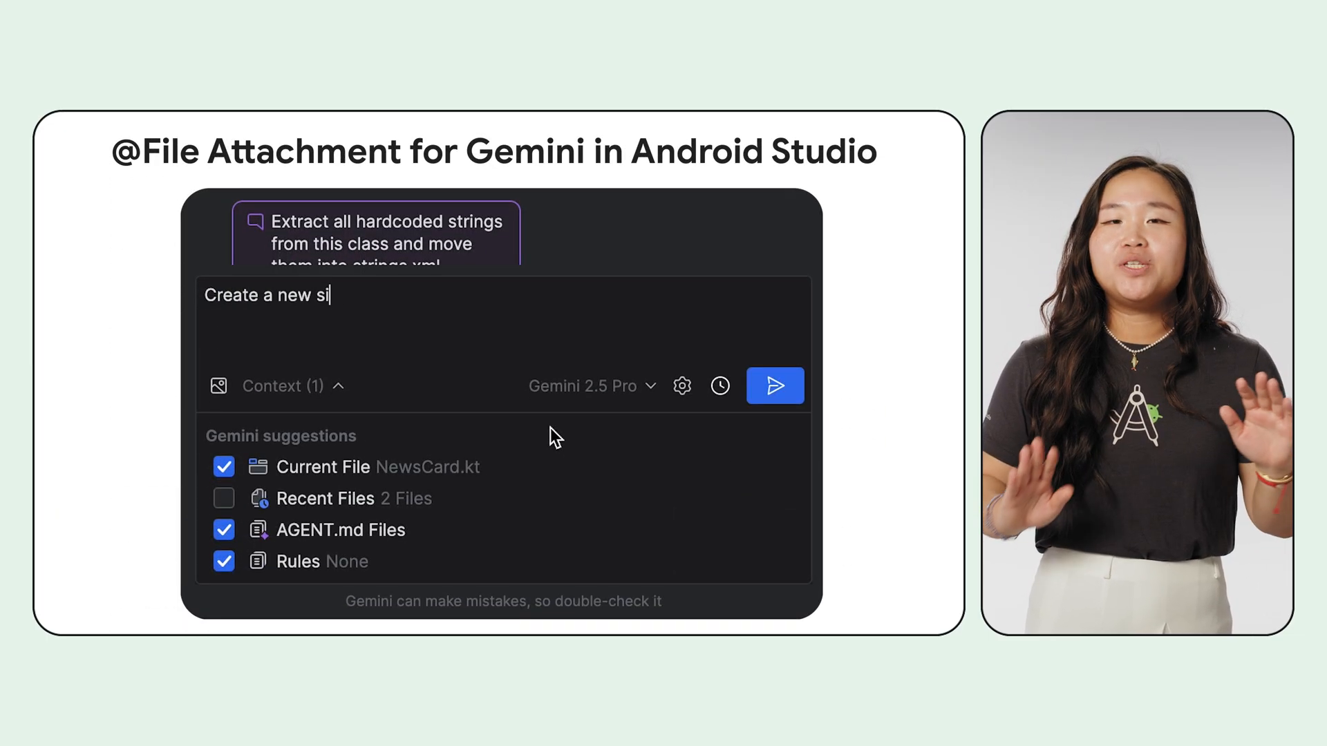
type("gnup screen bas")
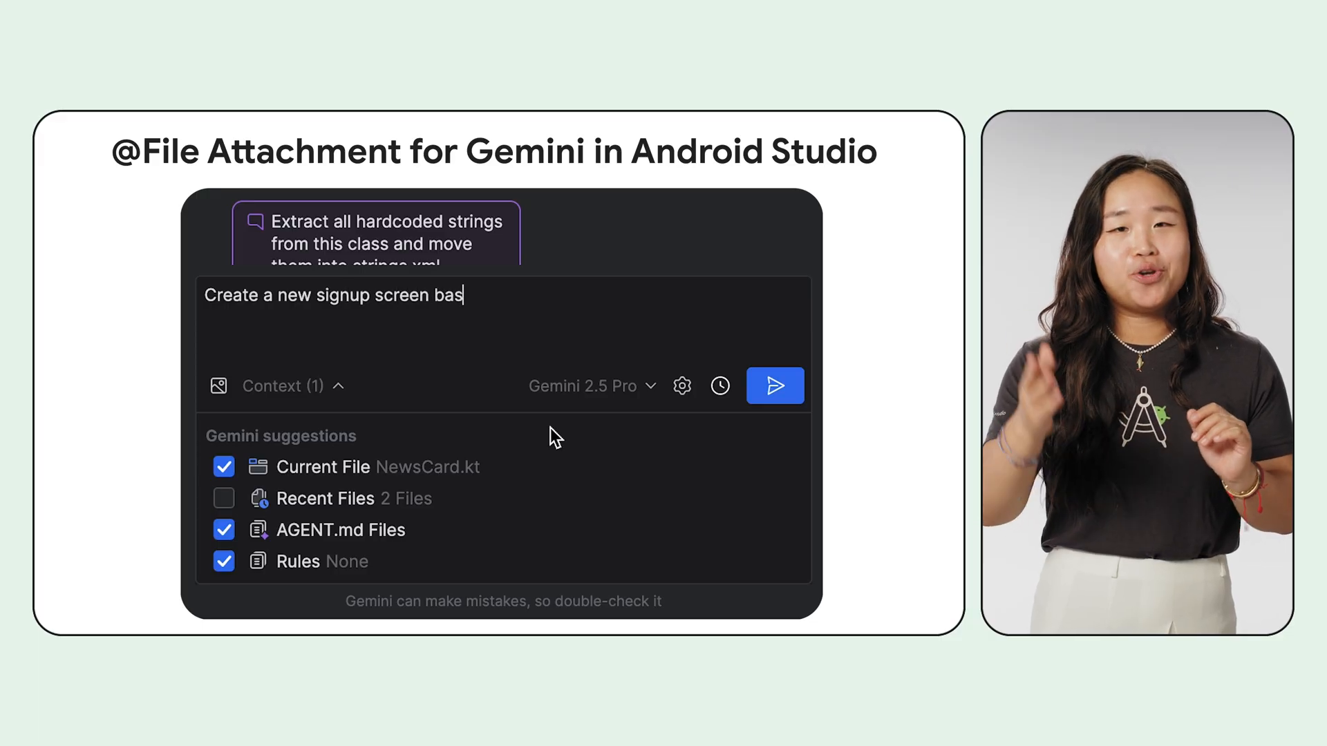
type("ed on my design")
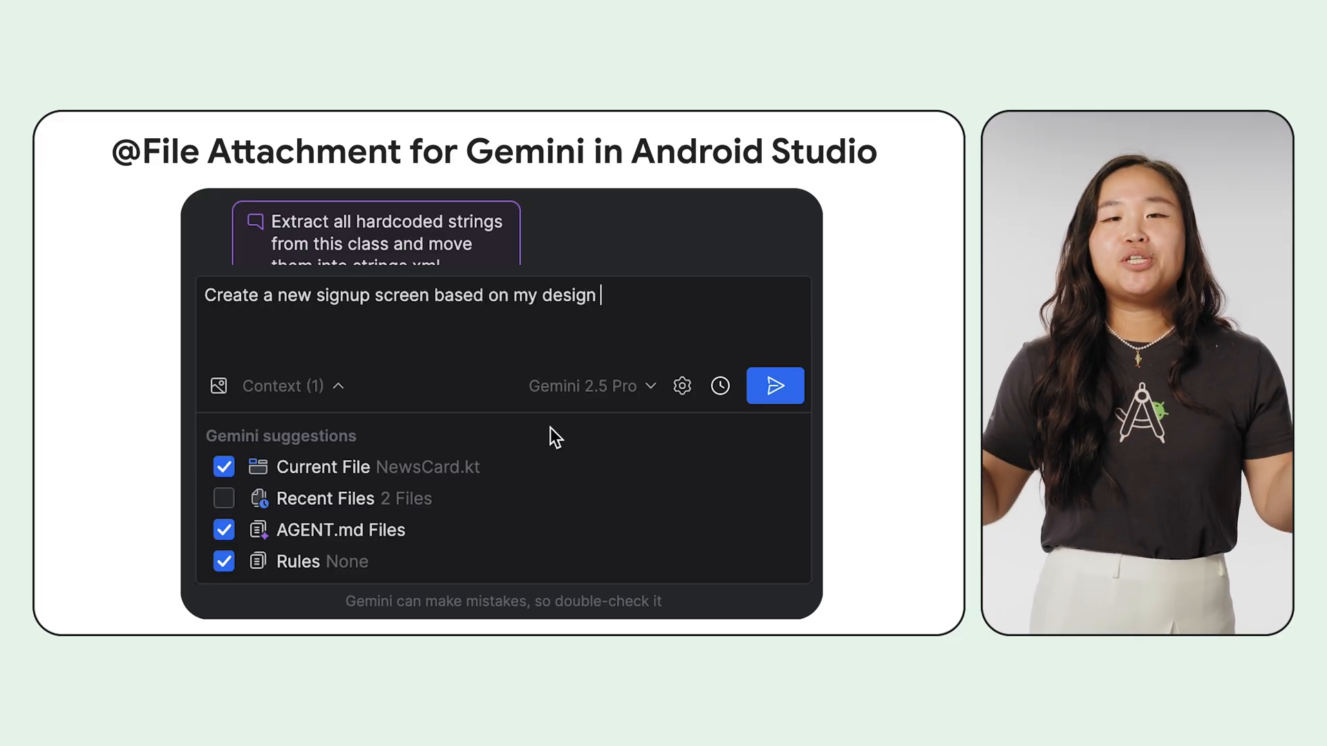
type("system at")
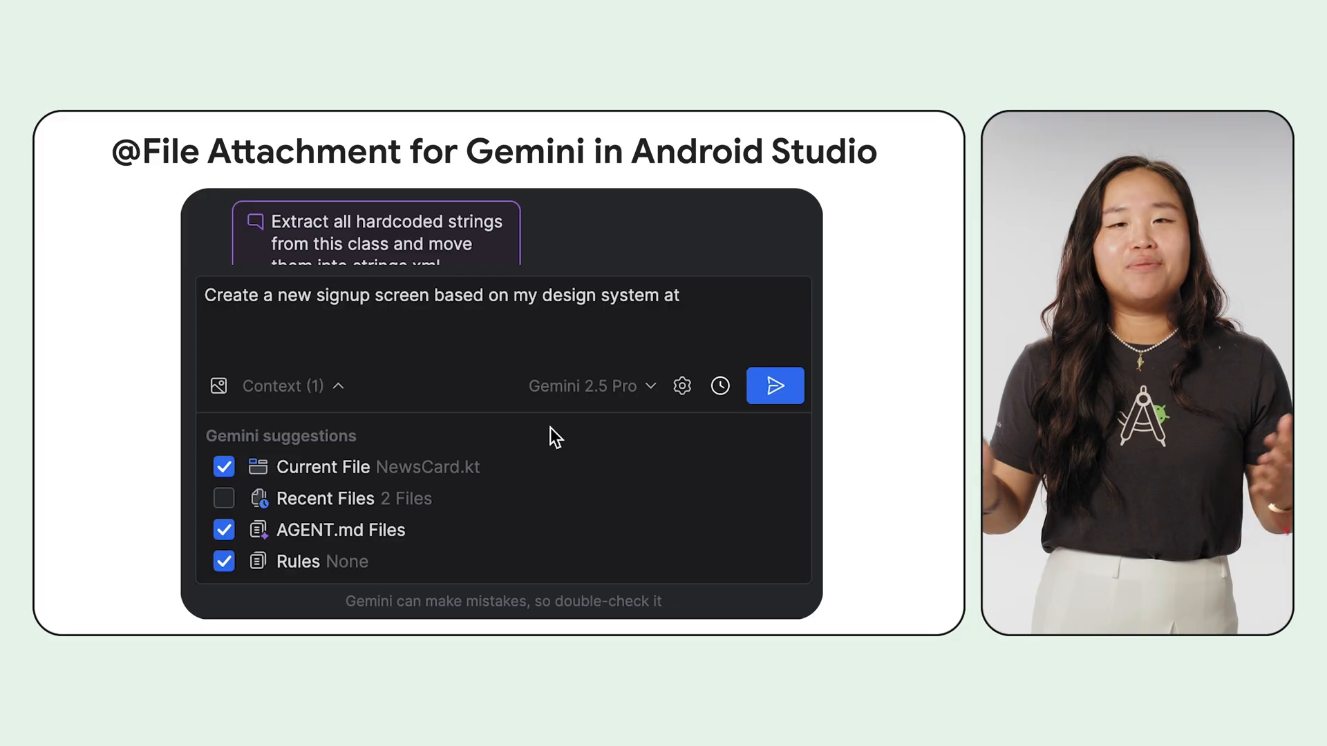
type("@ten")
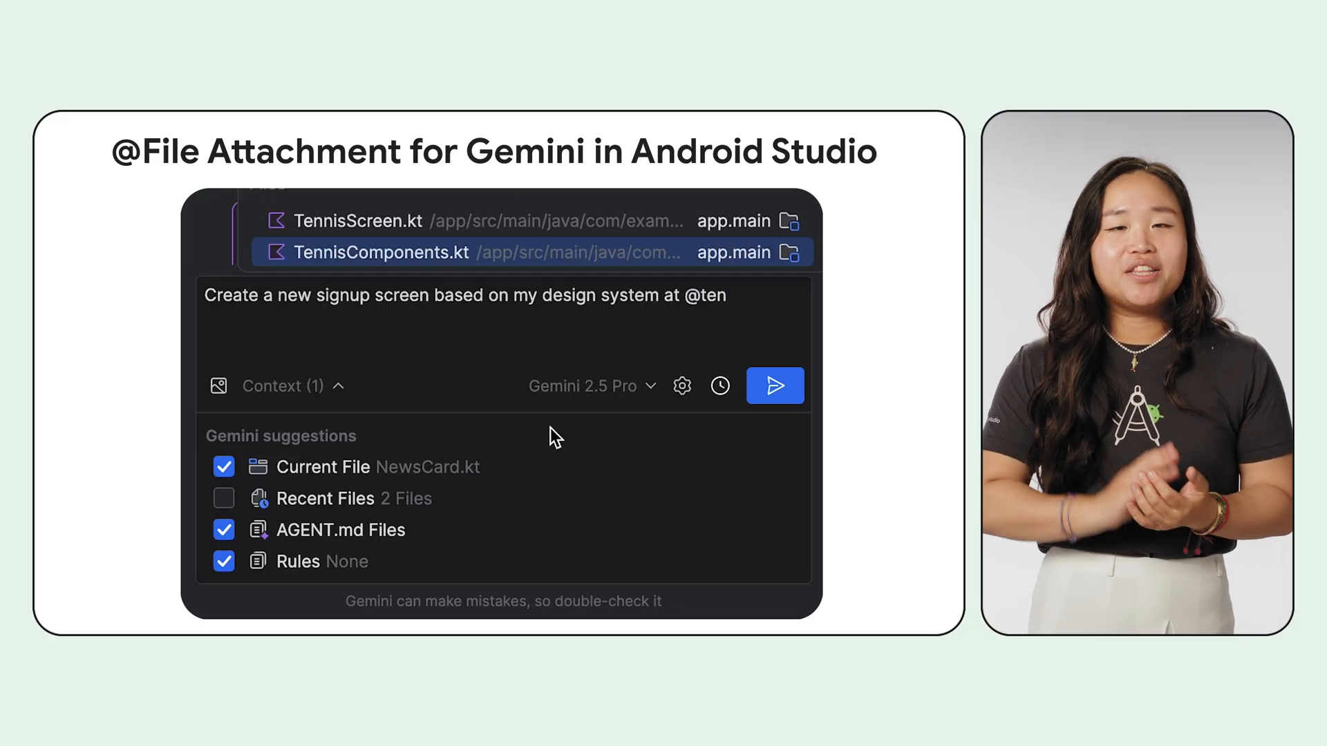
type("TennisComponents.kt @colo")
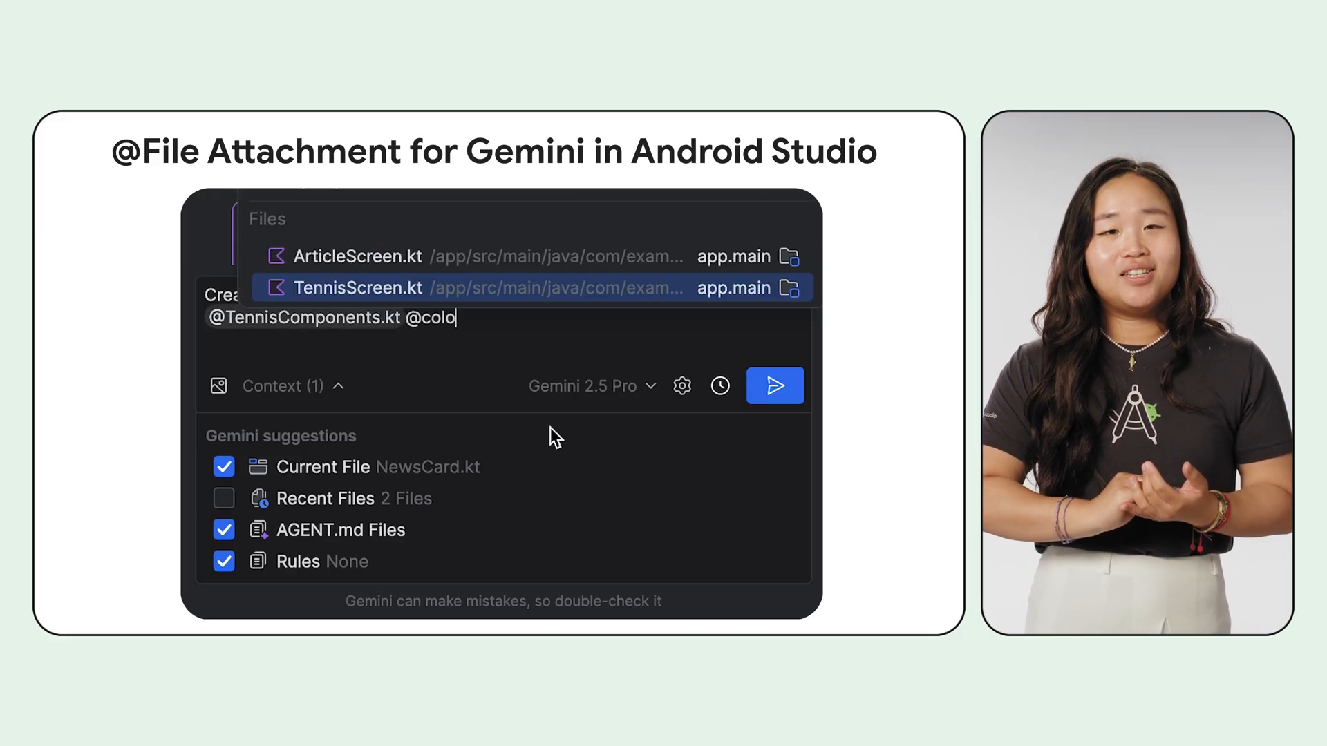
type("r")
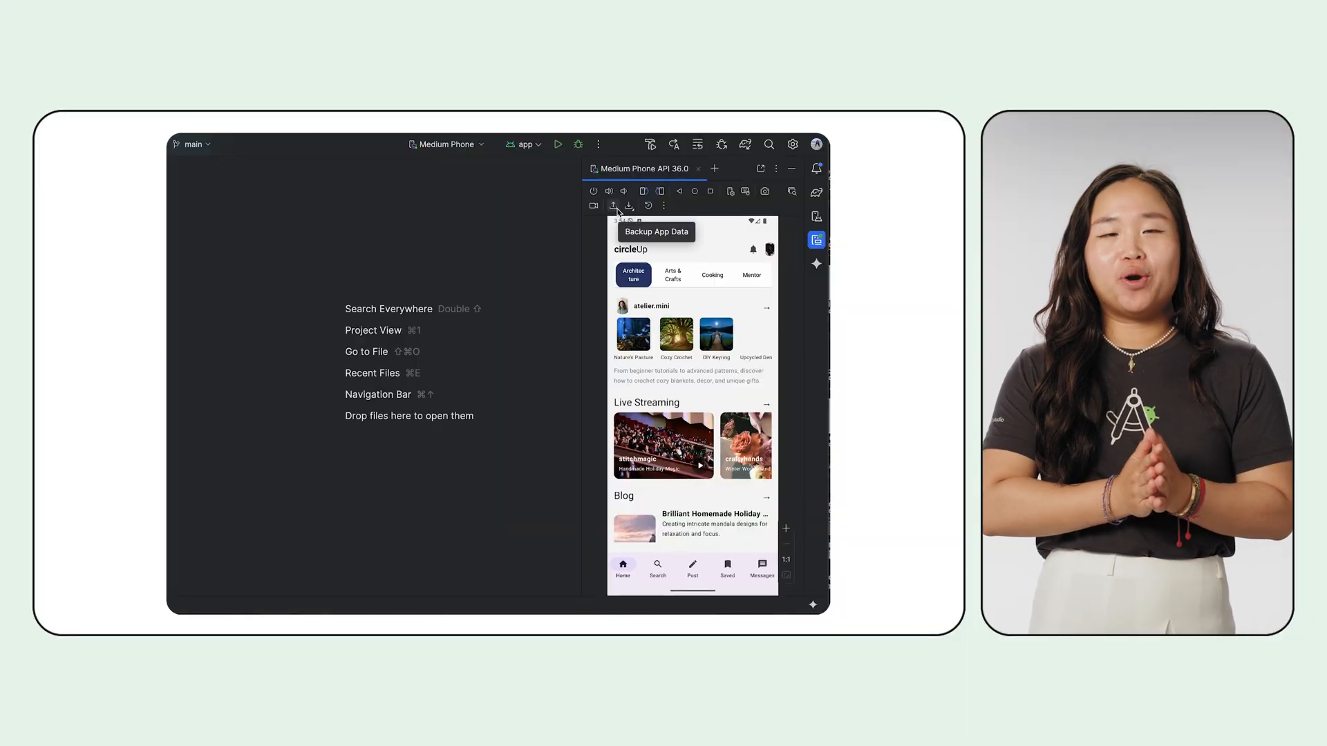
Step: Back up the circleUp app's data on the emulator, then pick application.backup.backup for restoring
left_click(613, 205)
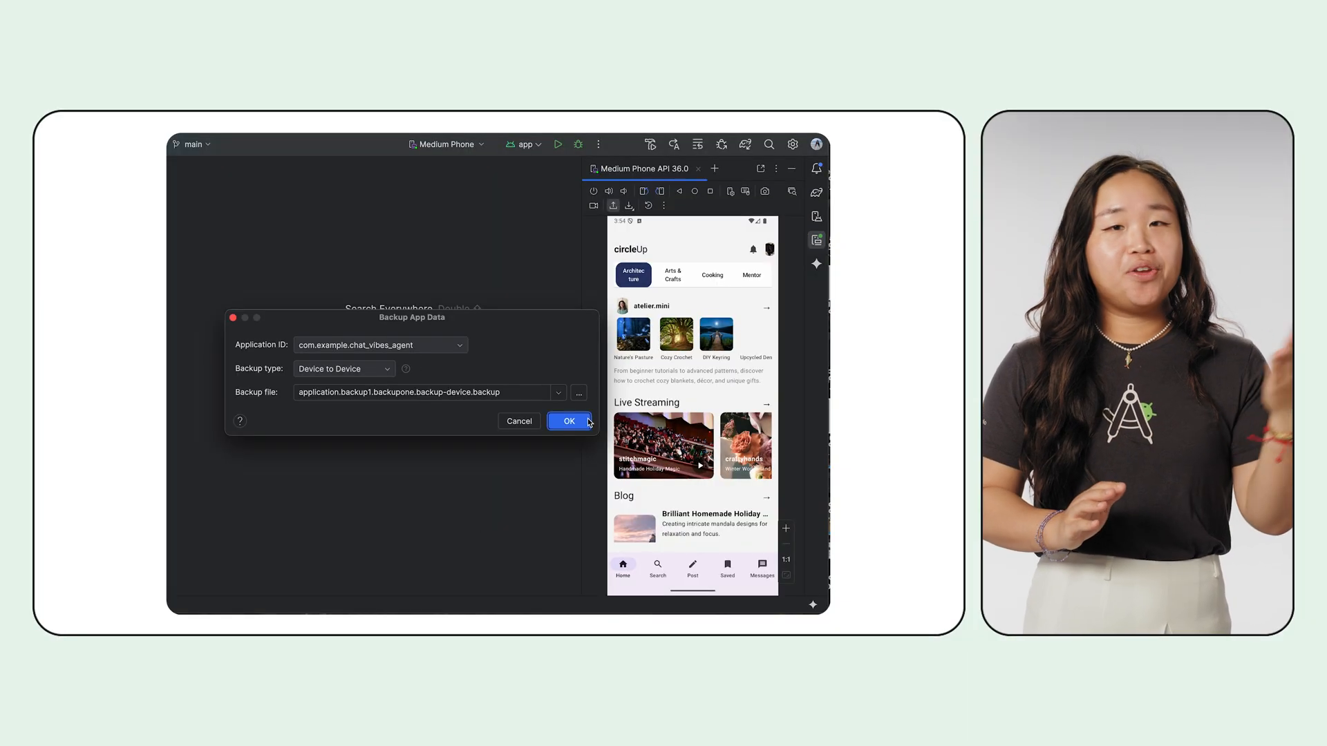
left_click(568, 421)
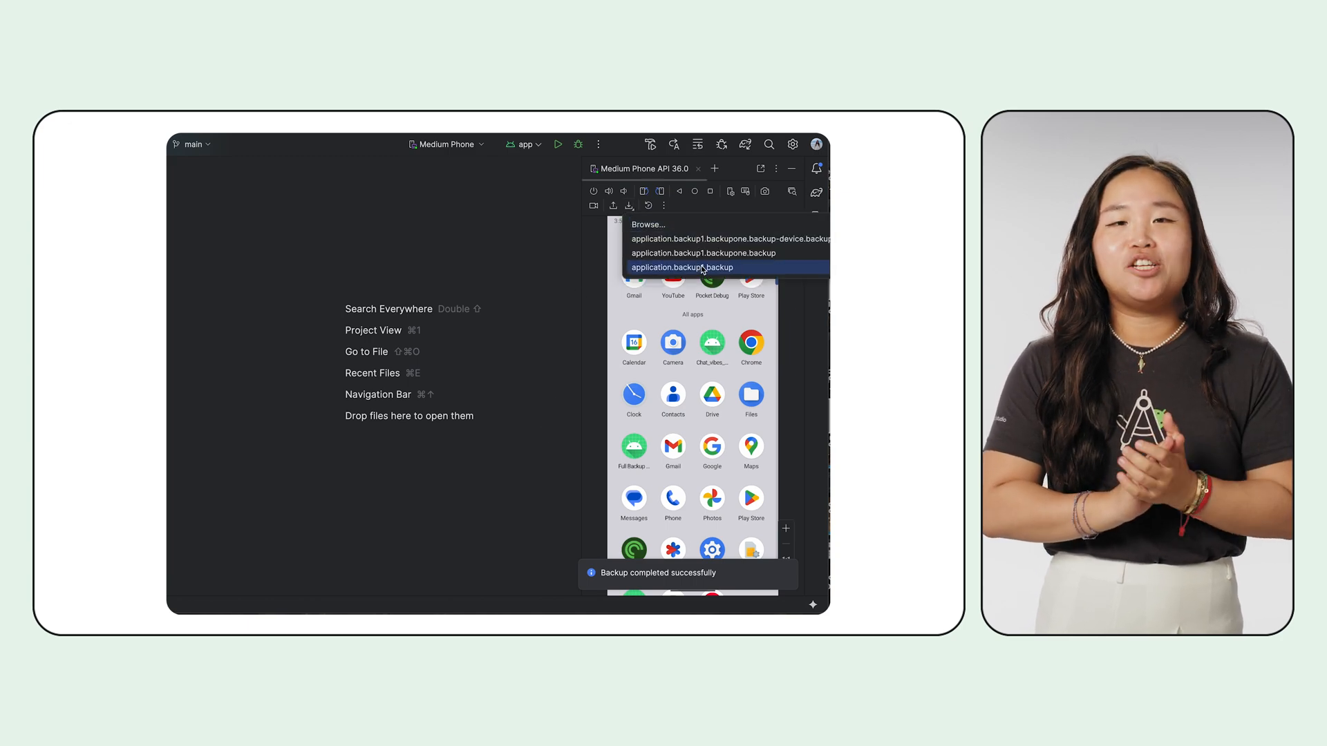
left_click(681, 268)
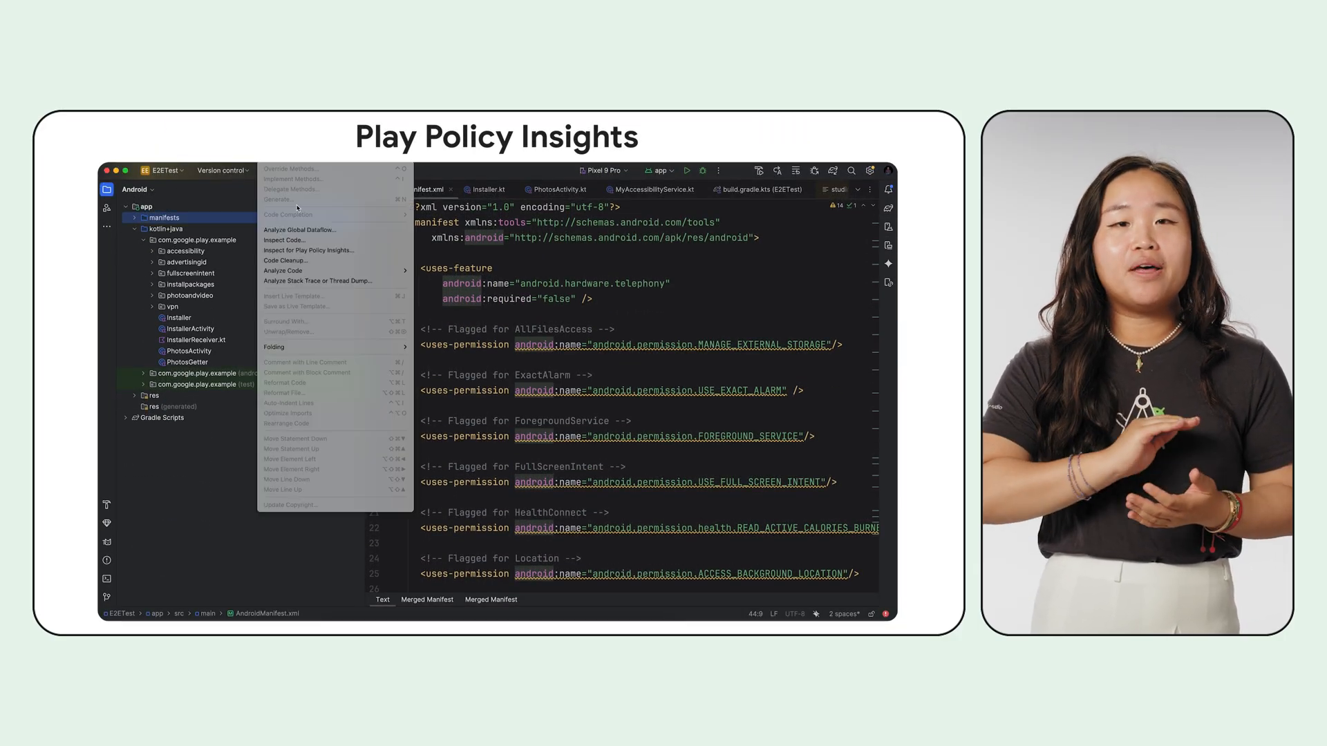
Step: Analyze the whole project with Play Policy Insights and view the accessibility.xml warning's flagged code
left_click(308, 250)
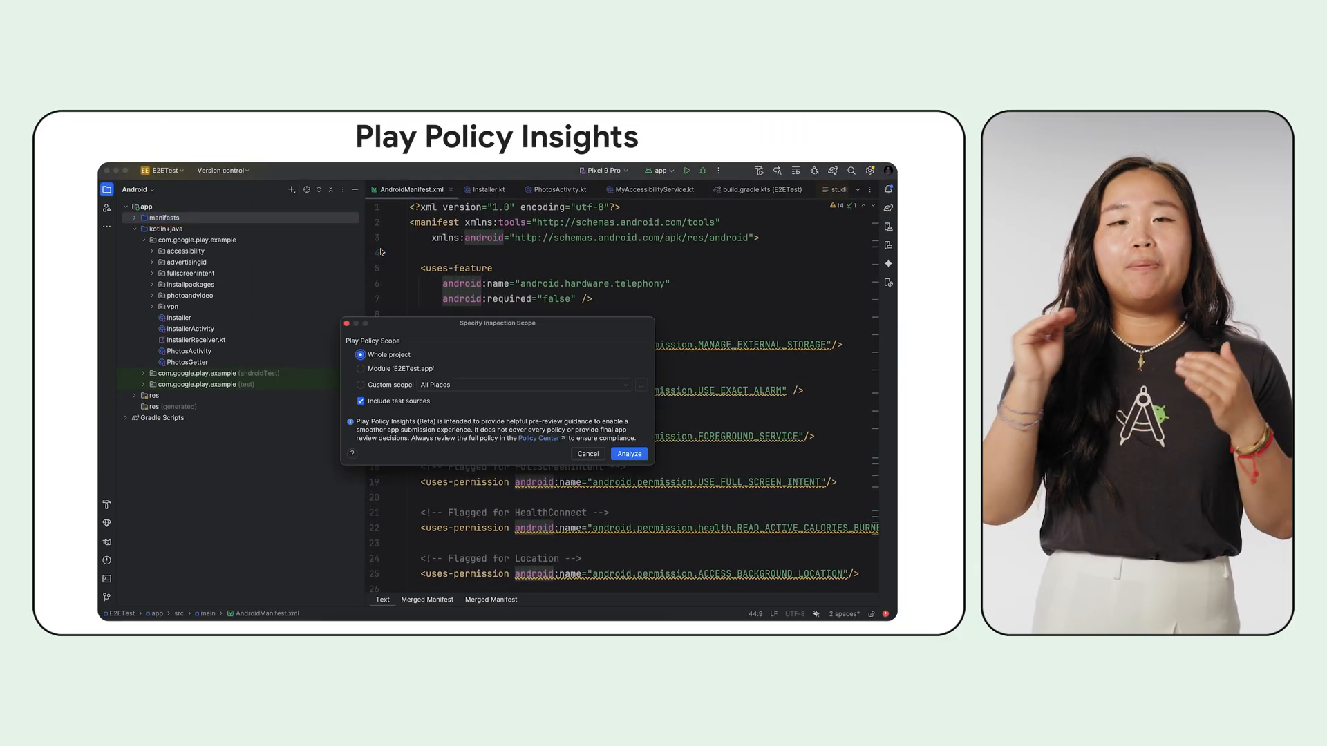
left_click(629, 454)
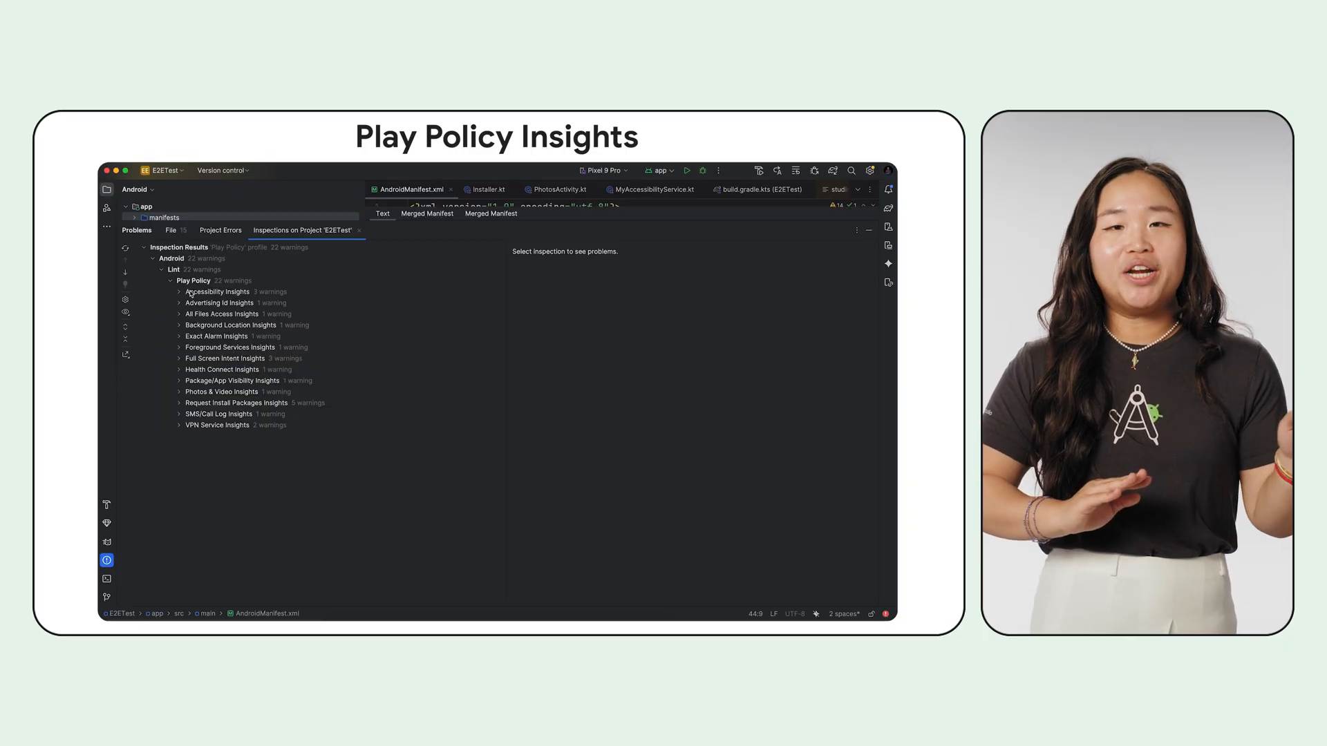
left_click(179, 291)
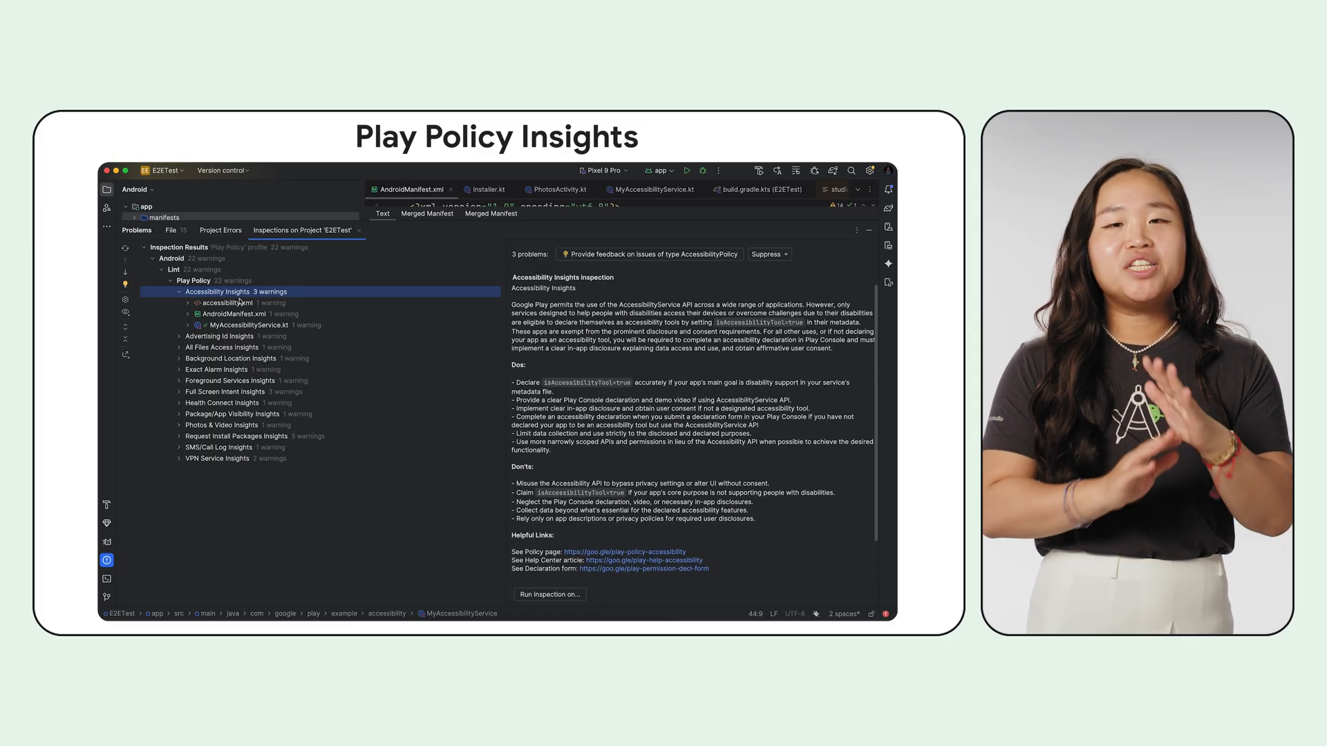
left_click(230, 303)
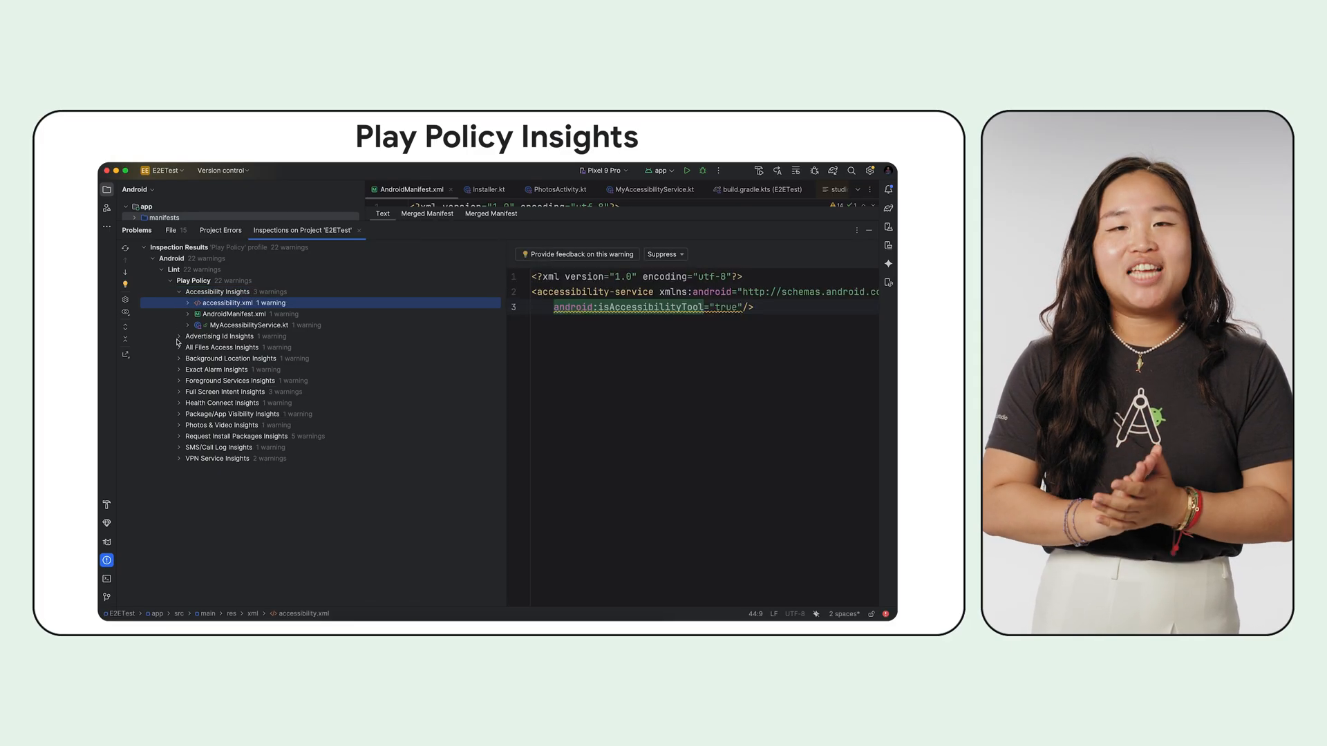
left_click(221, 347)
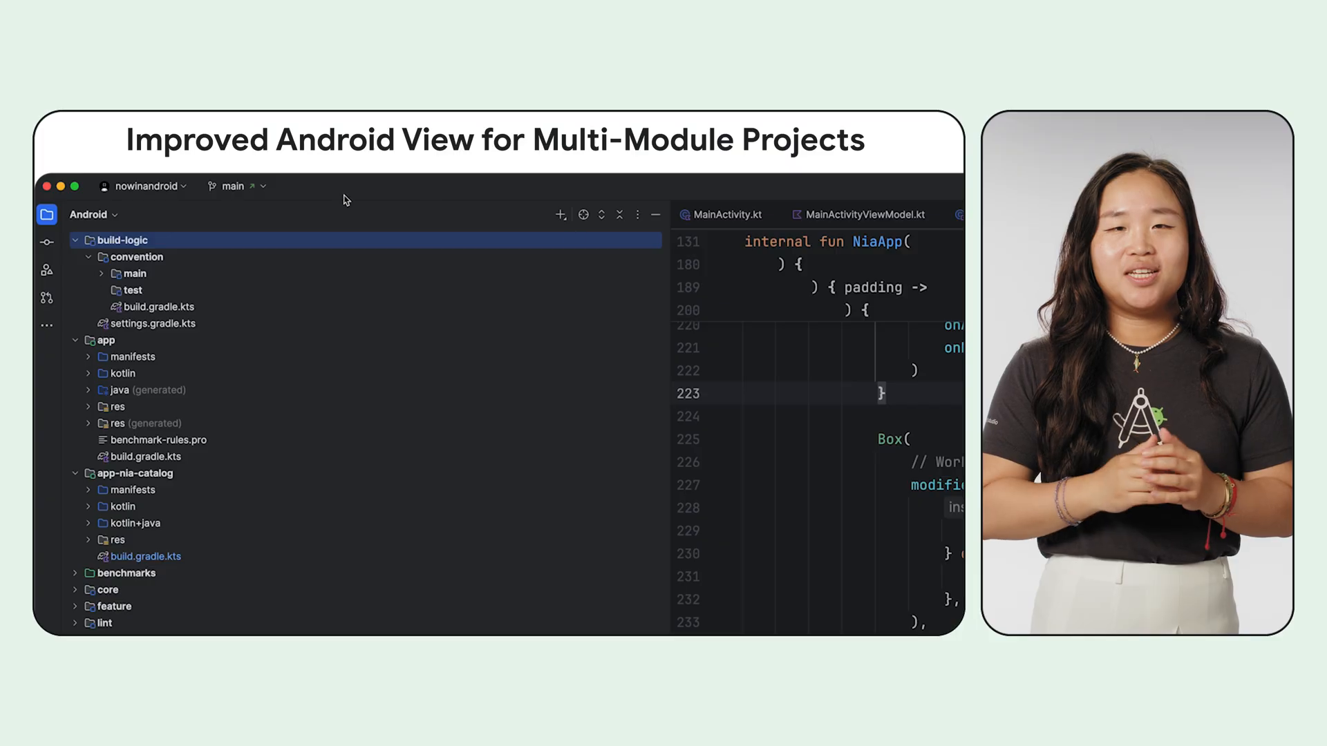
Step: Expand the nowinandroid modules build-logic, app and app-nia-catalog in the Android view
left_click(638, 214)
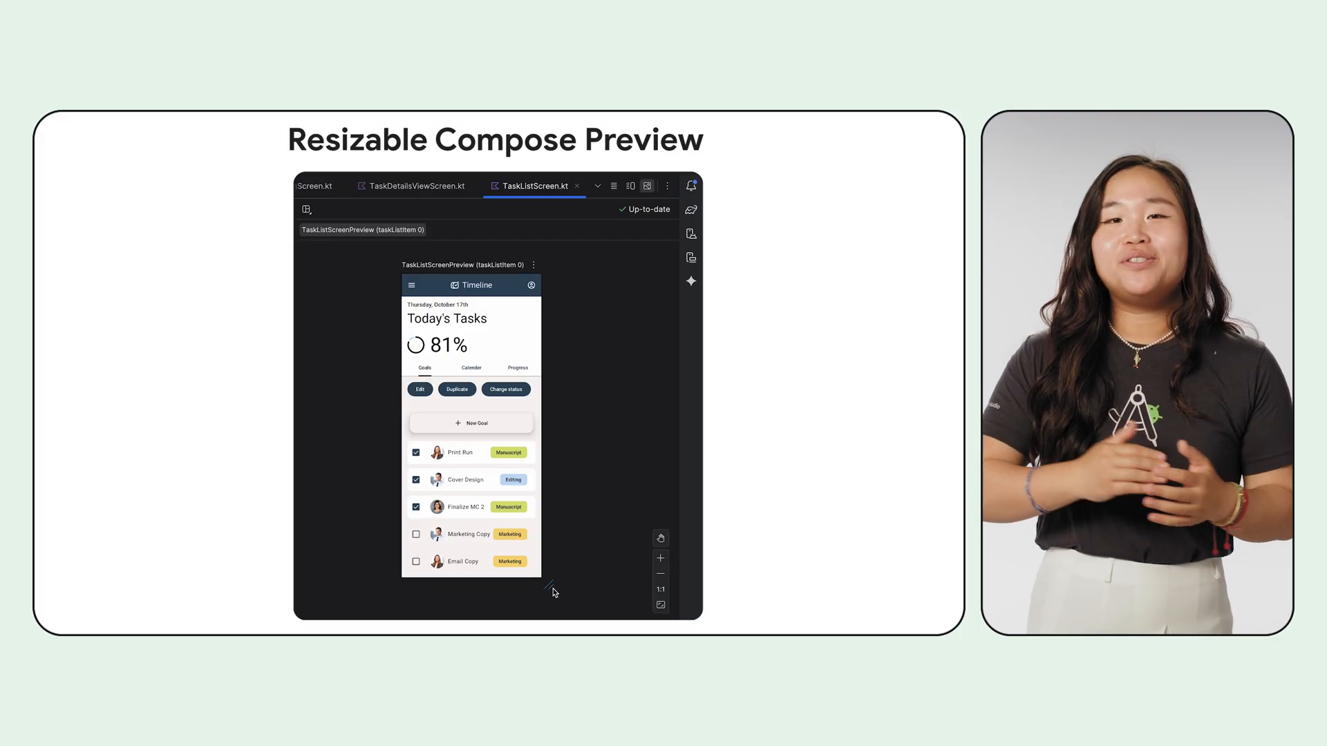
Step: Resize the TaskListScreen preview through several custom sizes, ending at 811 × 888 dp
left_click_drag(554, 588, 602, 596)
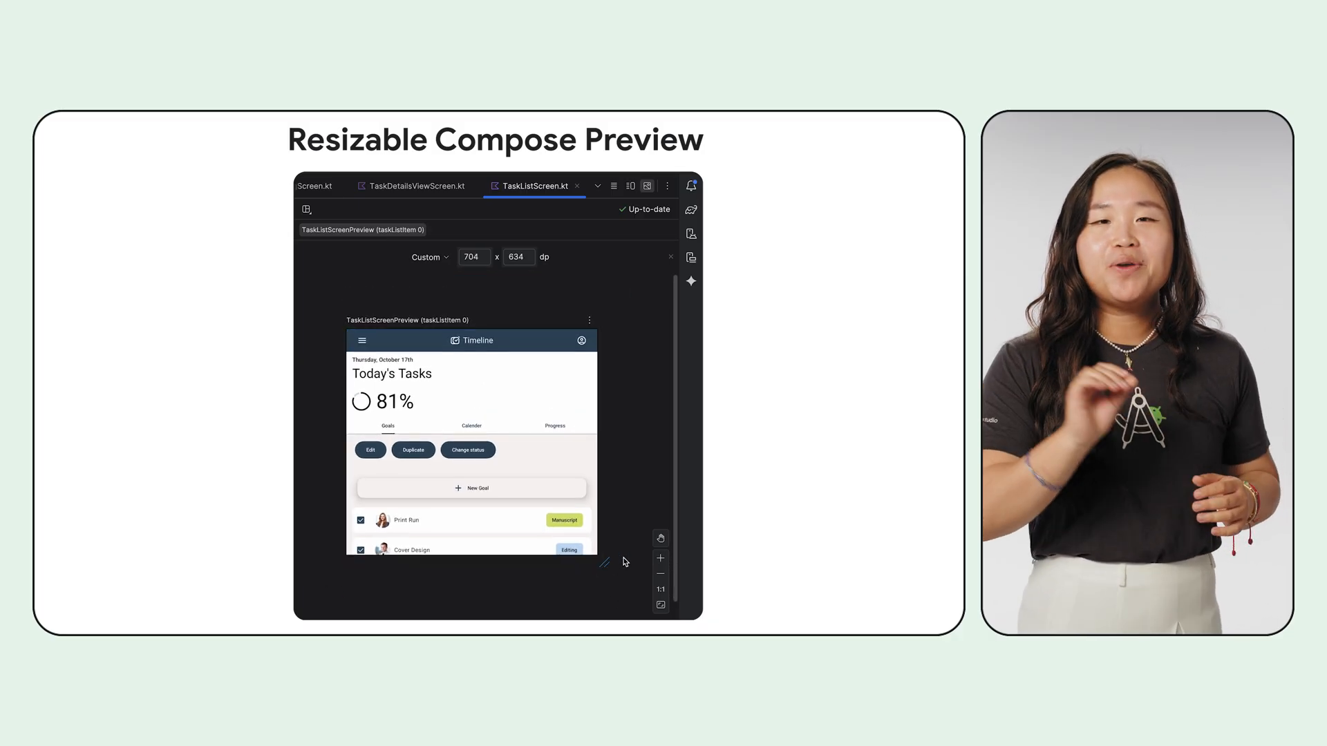
left_click_drag(603, 562, 548, 585)
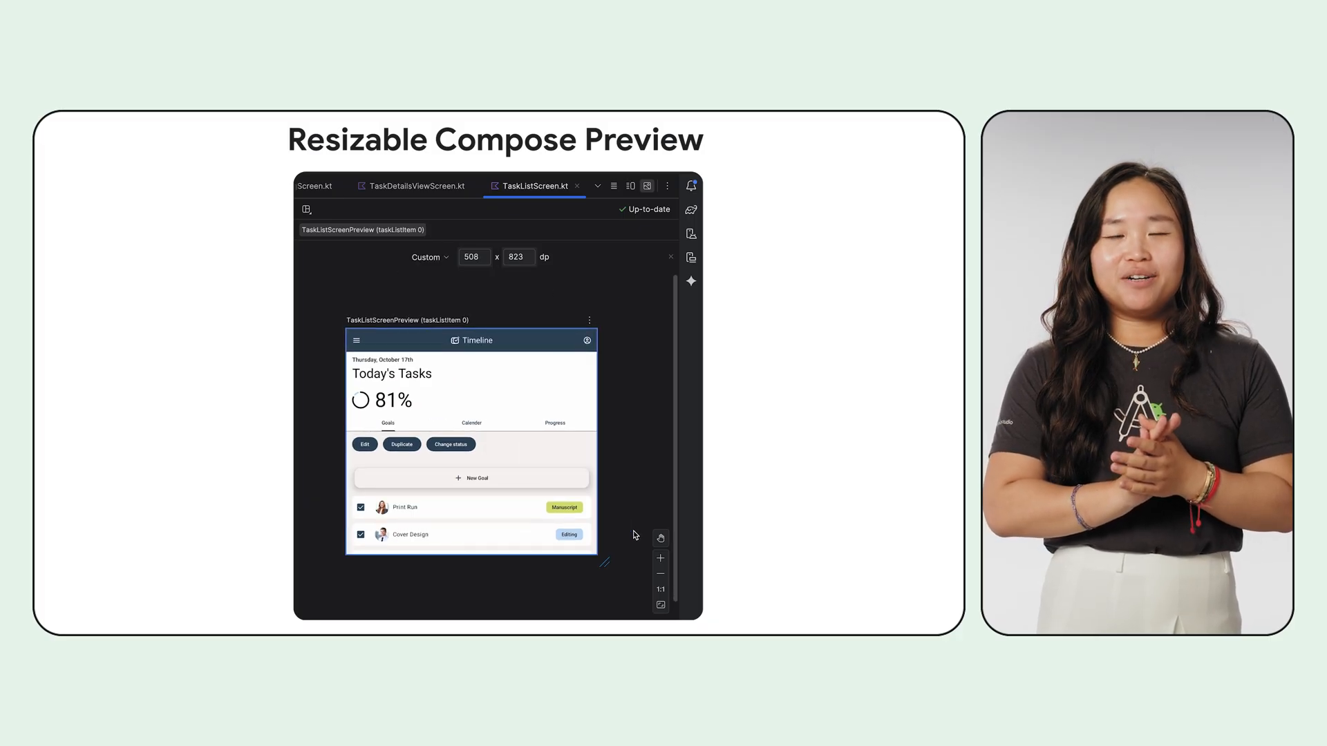
left_click_drag(603, 562, 626, 592)
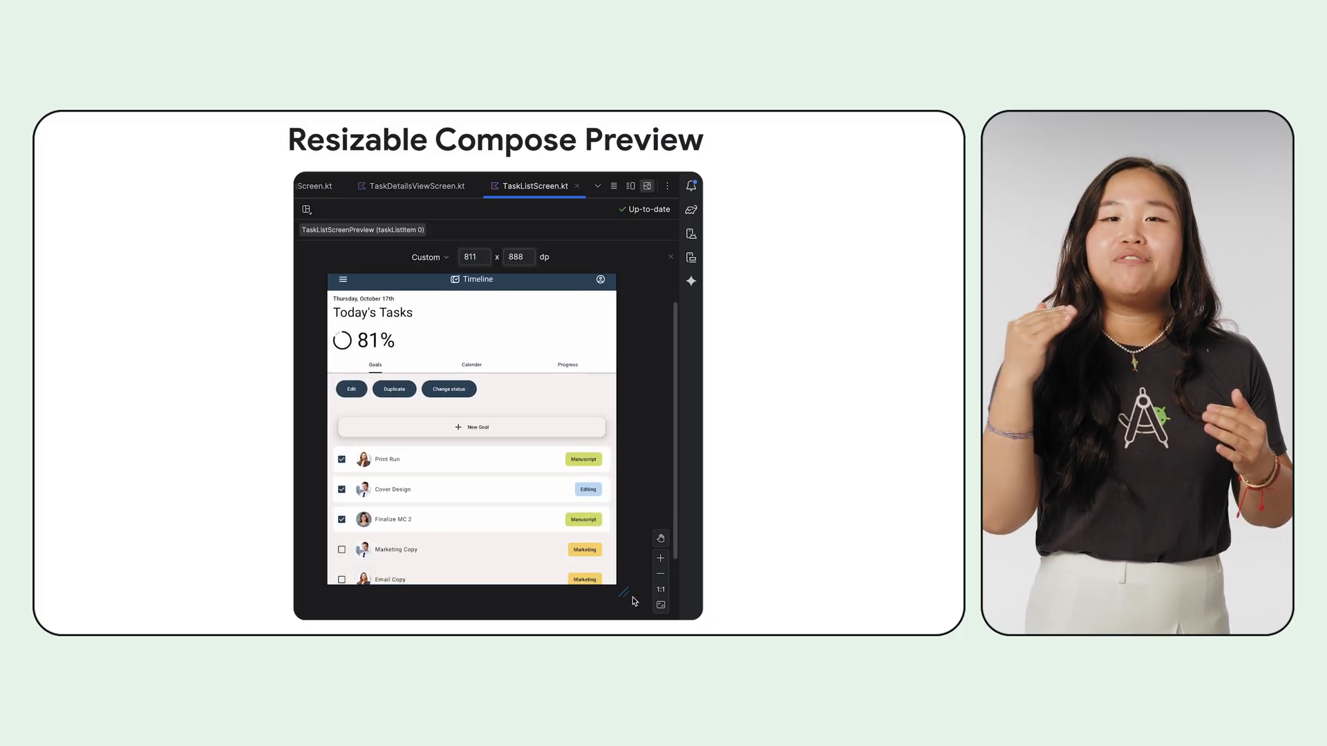
left_click_drag(626, 593, 605, 562)
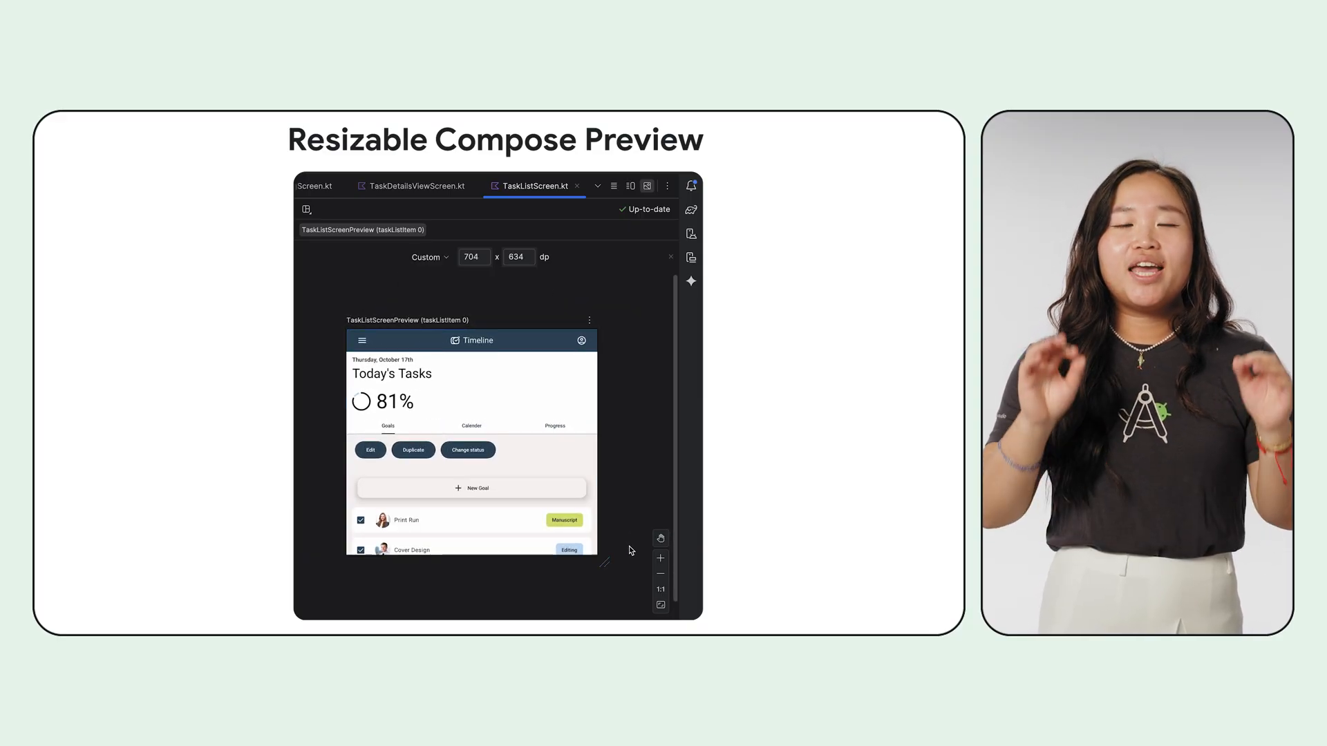
left_click_drag(605, 562, 626, 600)
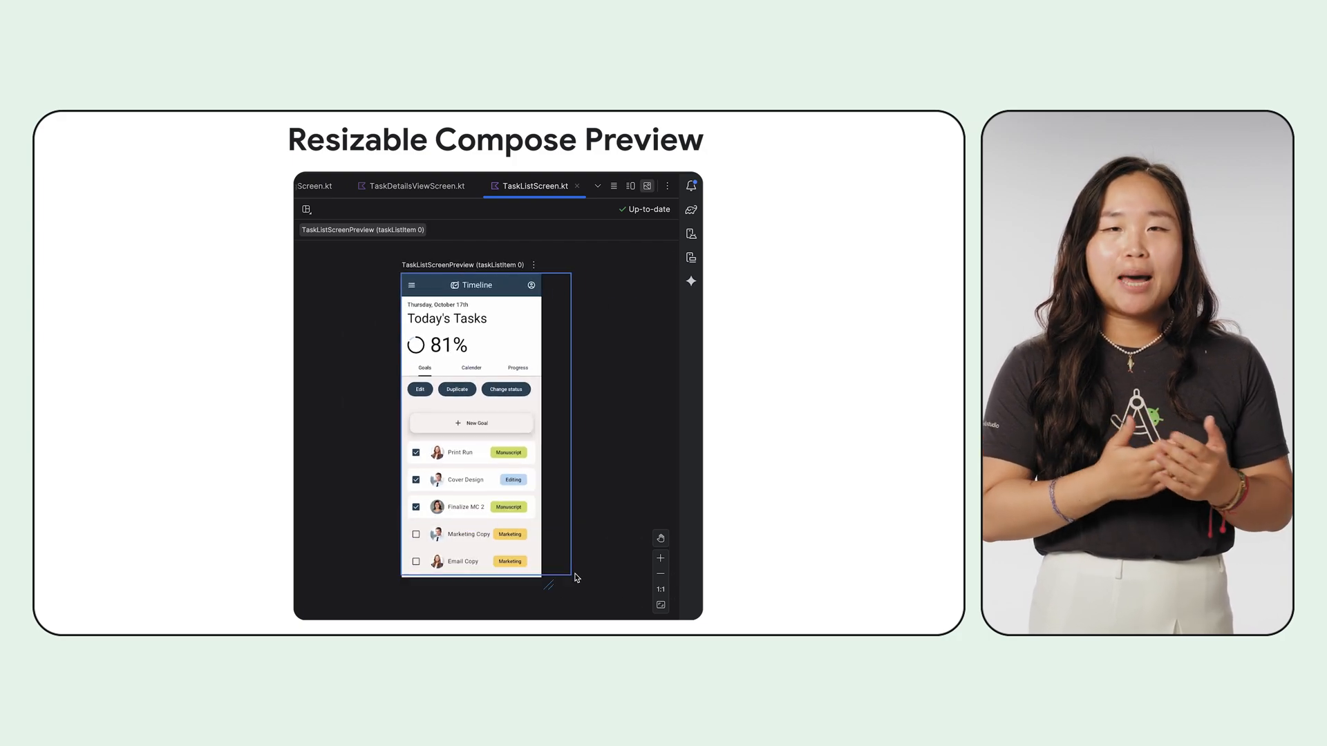
left_click_drag(548, 583, 623, 591)
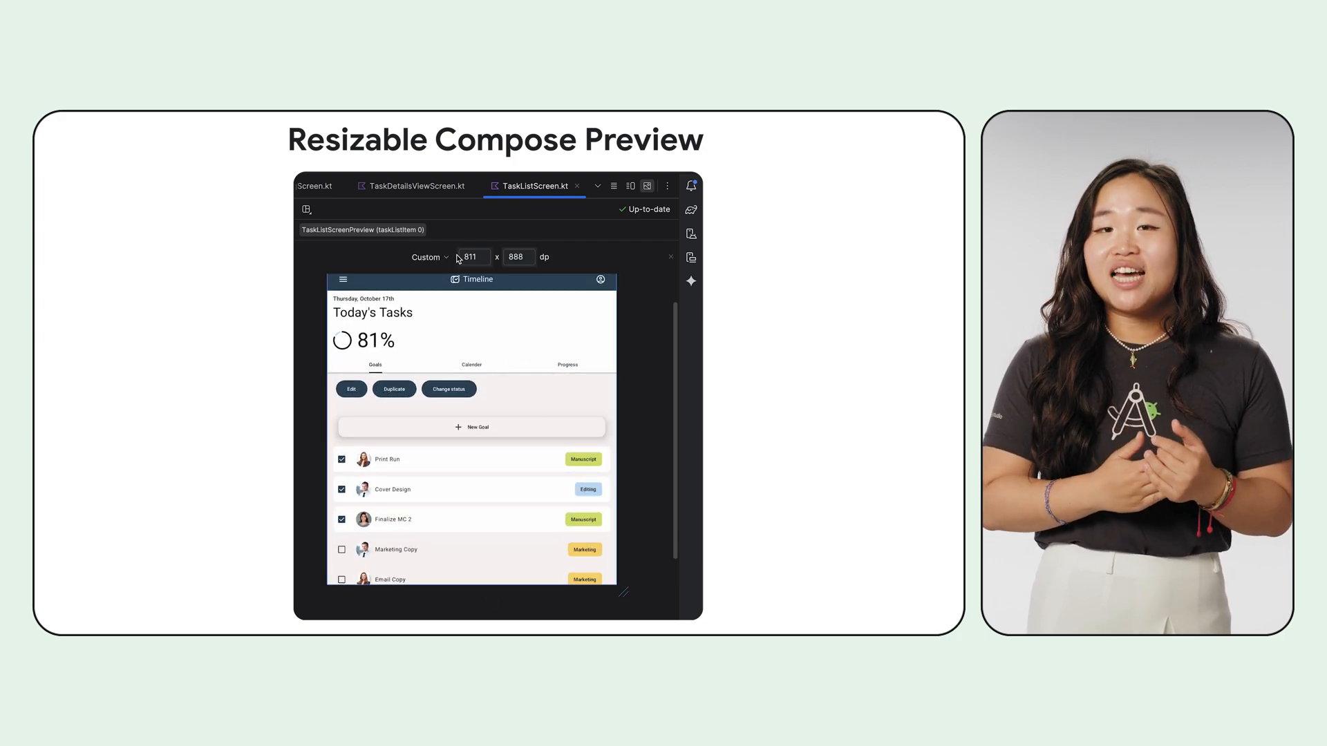
Step: Set the preview size to Foldable and save it as a new TaskListScreenPreview
left_click(429, 257)
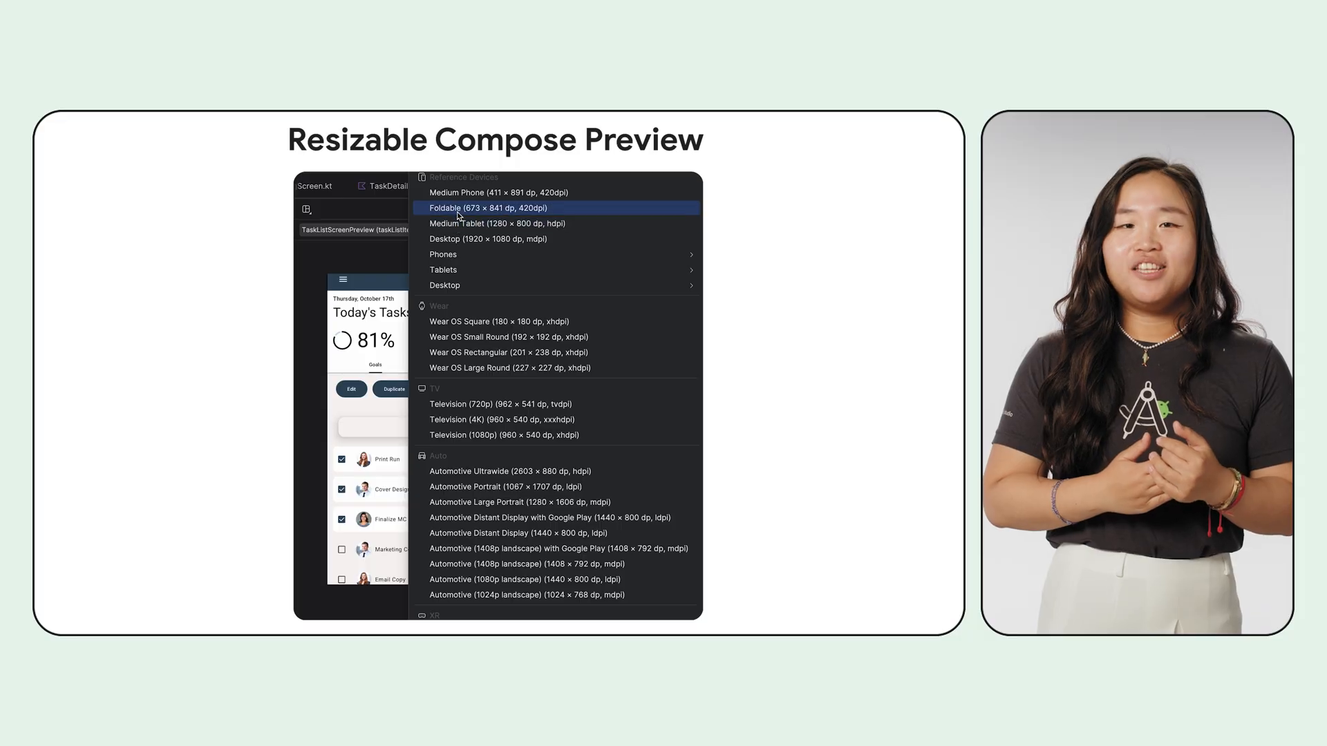
left_click(457, 208)
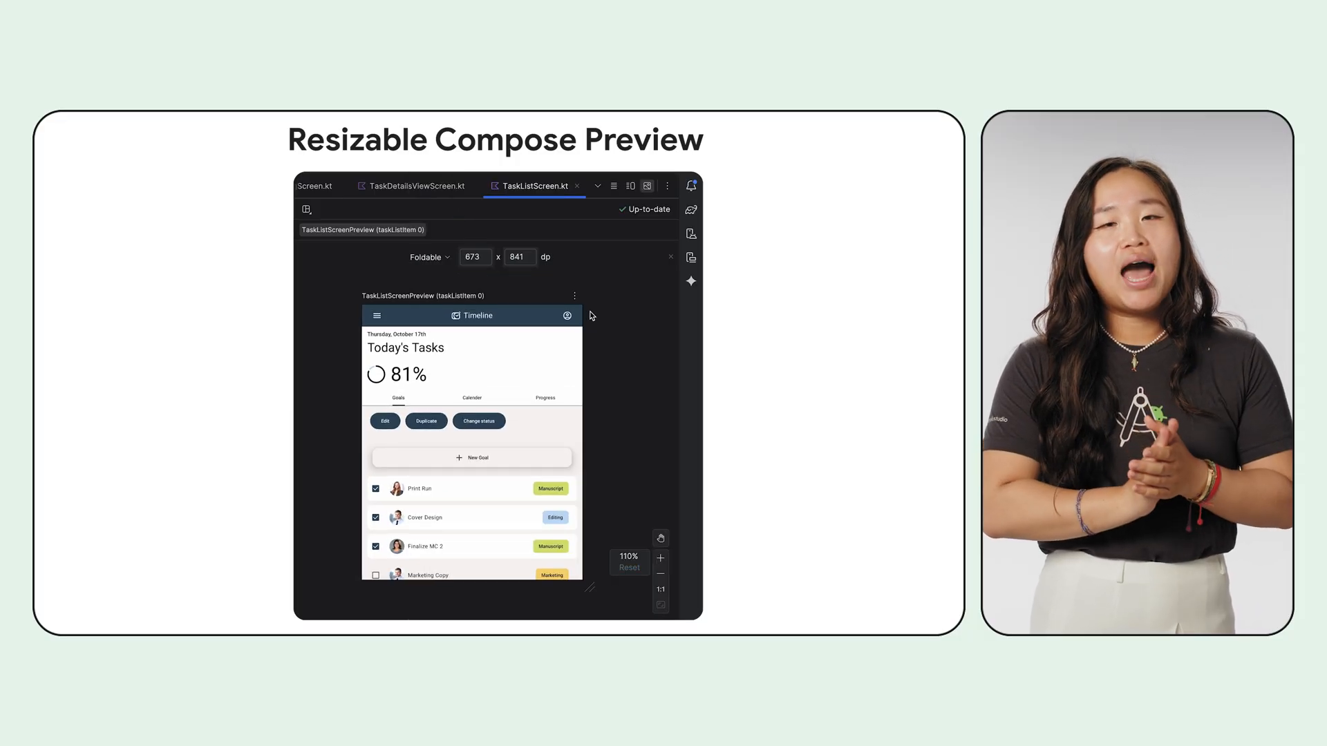
left_click(575, 296)
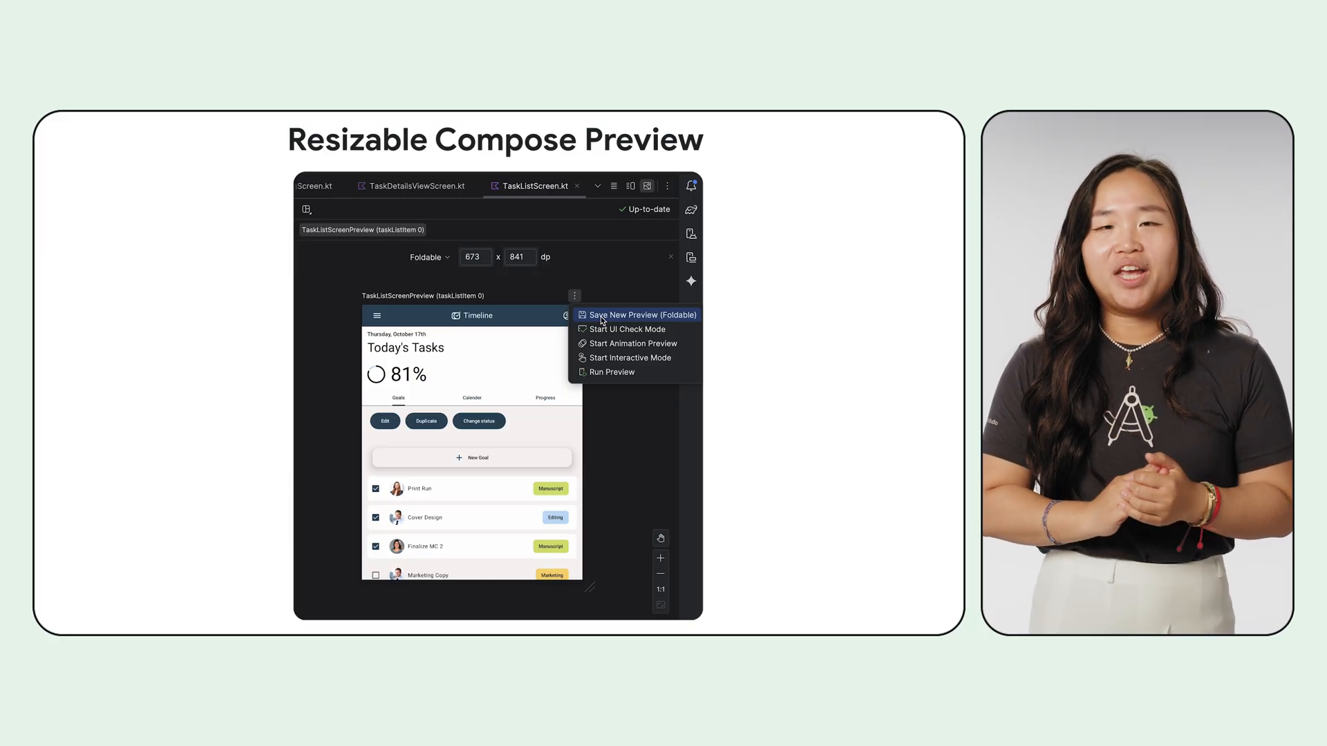
left_click(642, 315)
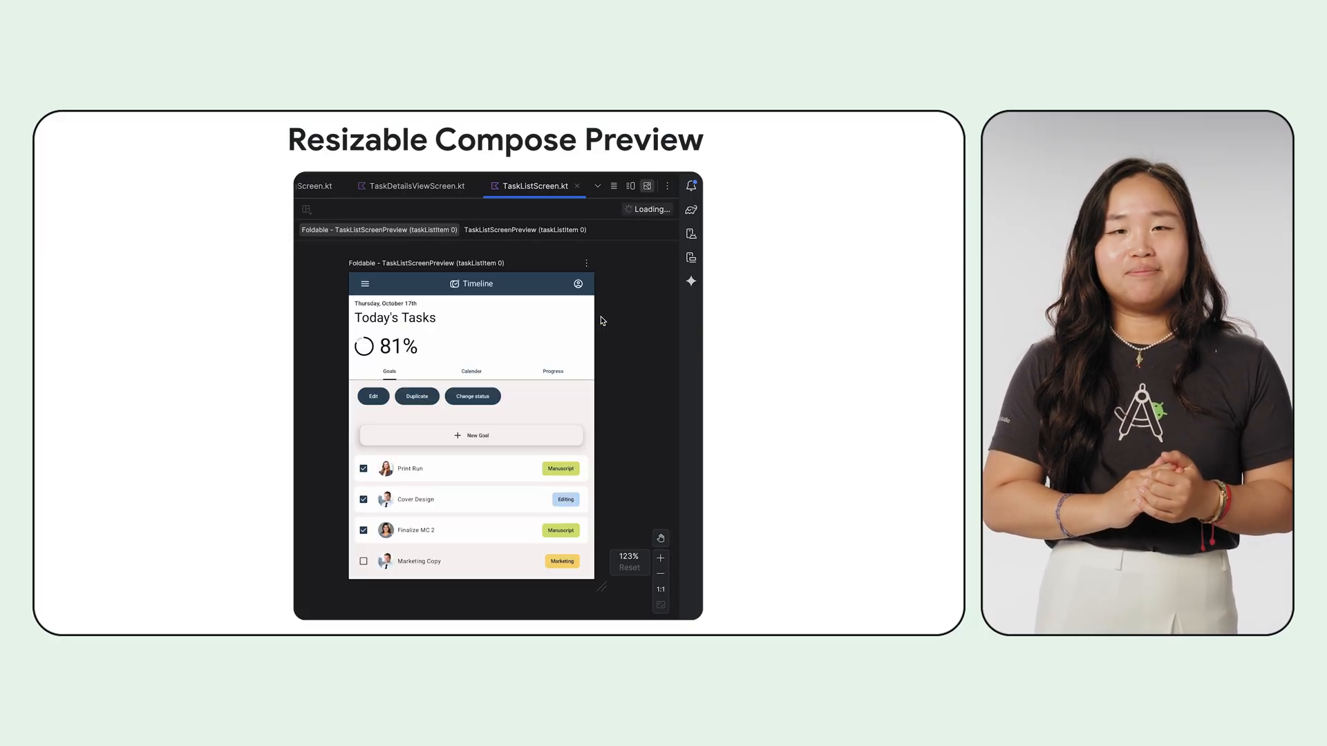